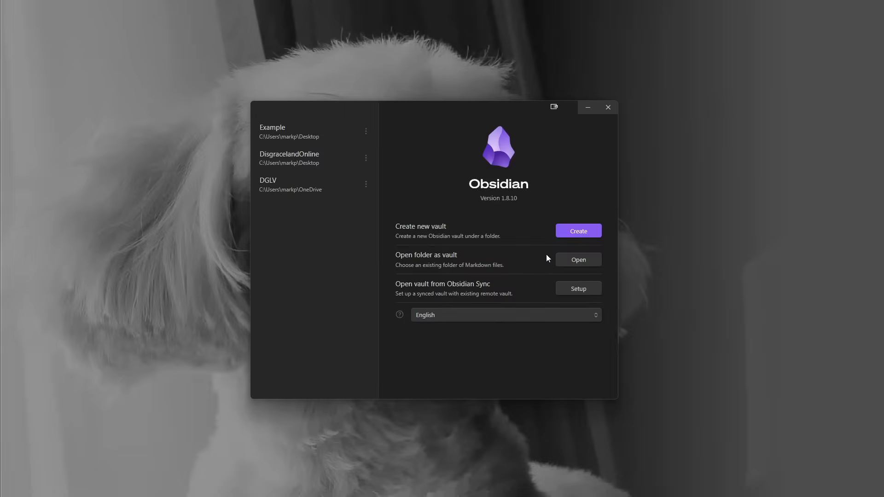
{"action": "mouse_move", "coordinate": [462, 209]}
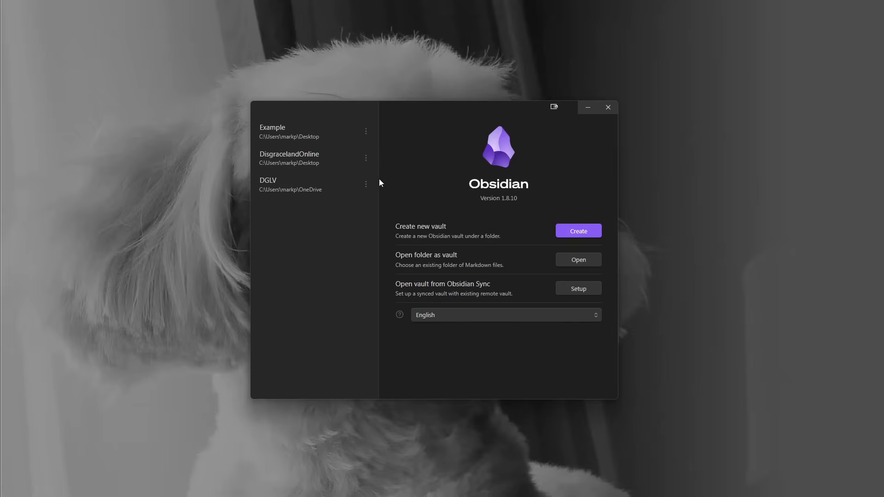
{"action": "mouse_move", "coordinate": [387, 226]}
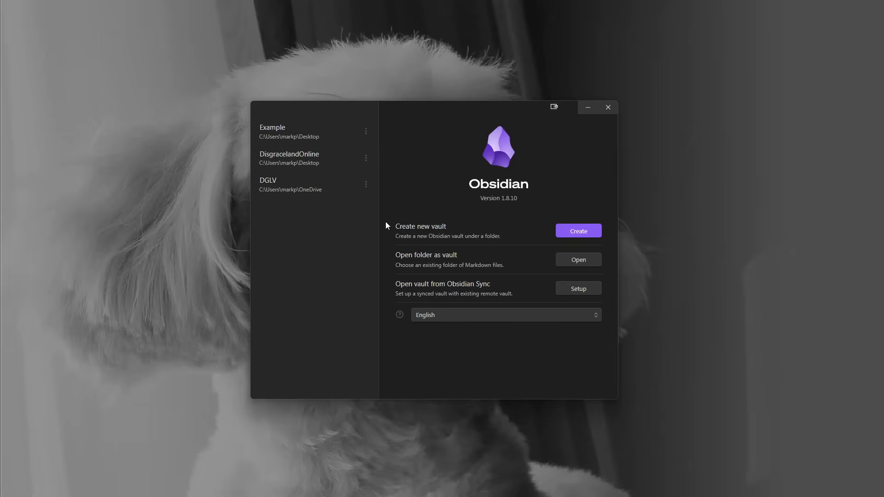
{"action": "mouse_move", "coordinate": [420, 203]}
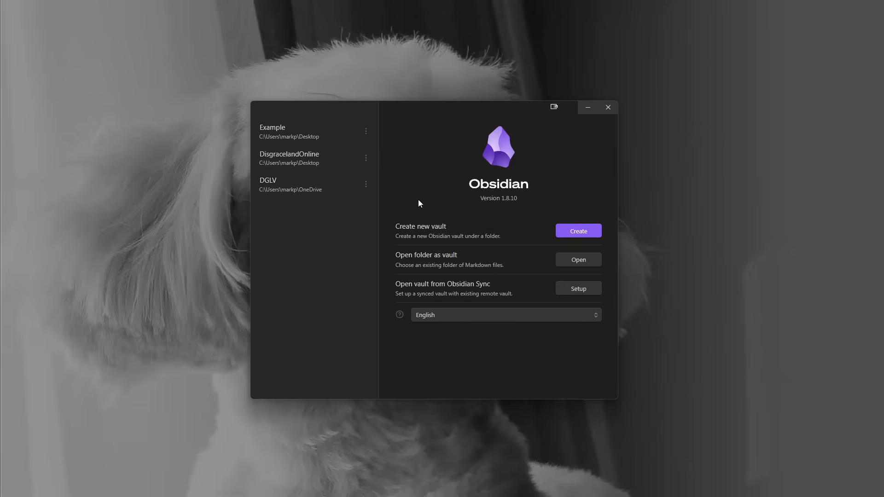
{"action": "mouse_move", "coordinate": [546, 227]}
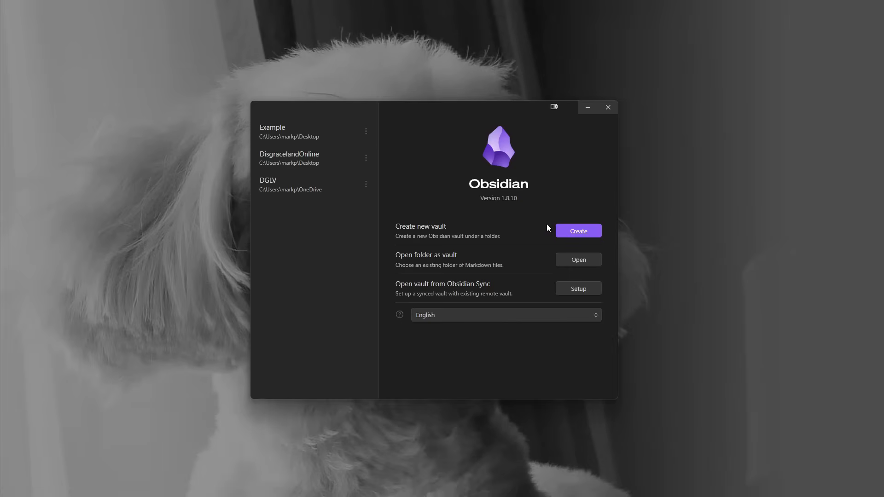
{"action": "mouse_move", "coordinate": [339, 289]}
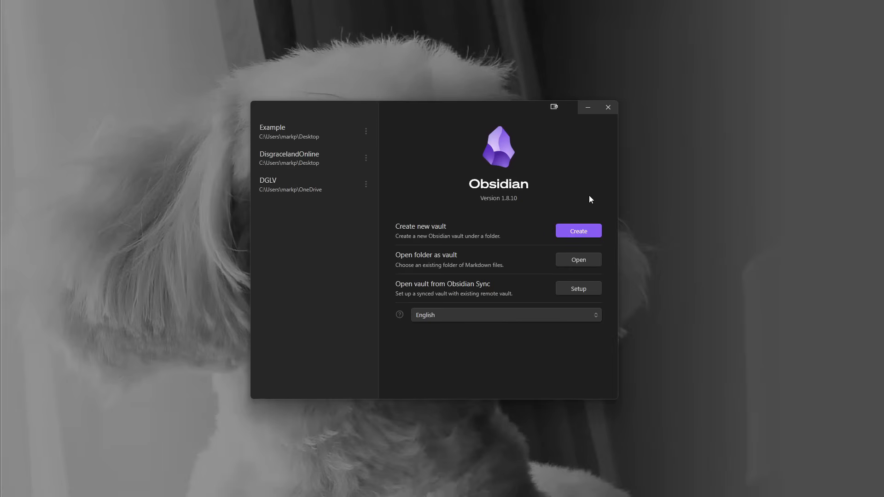
{"action": "mouse_move", "coordinate": [331, 274]}
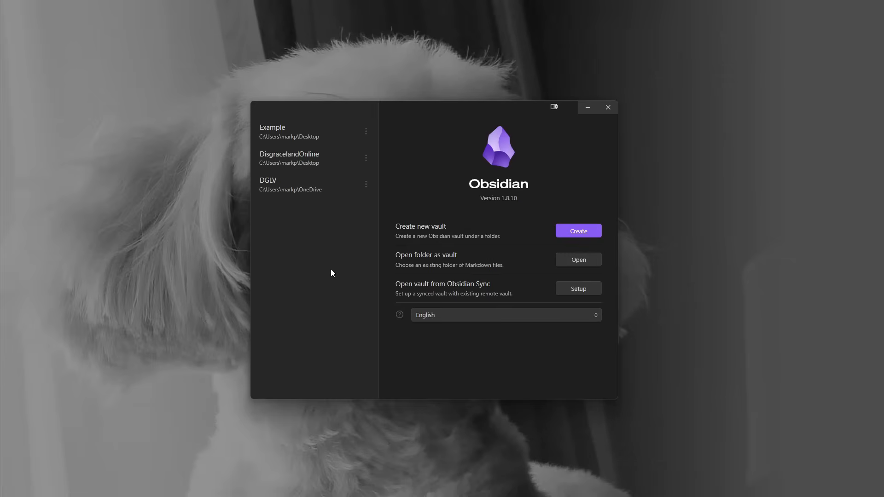
{"action": "mouse_move", "coordinate": [621, 267]}
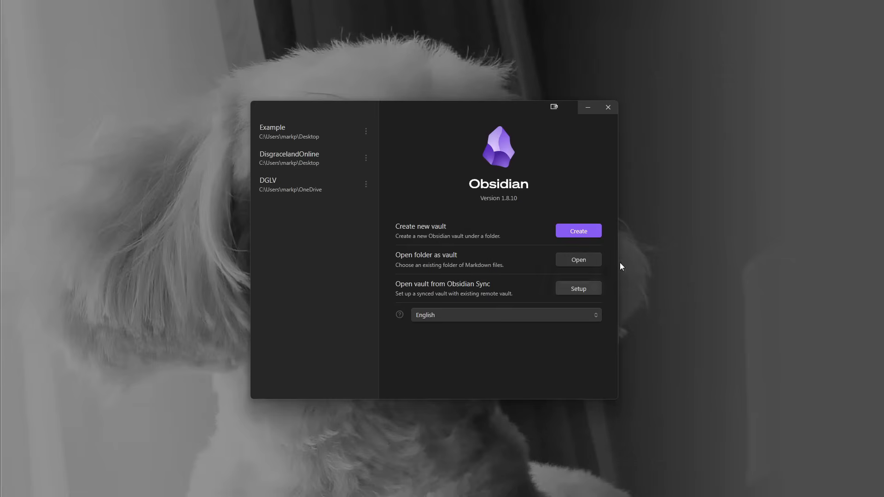
Create a new vault named 'Example' stored in the Desktop folder
{"action": "left_click", "coordinate": [578, 231]}
{"action": "type", "text": "E"}
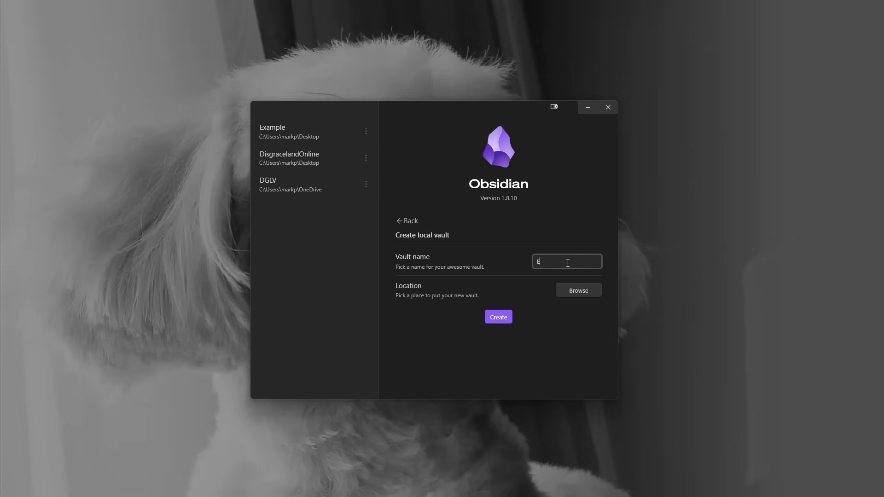
{"action": "type", "text": "xample"}
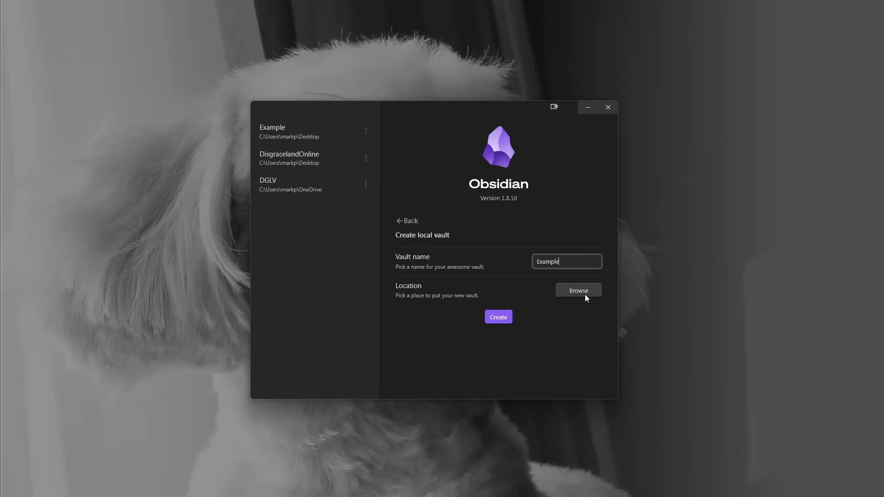
{"action": "left_click", "coordinate": [578, 290]}
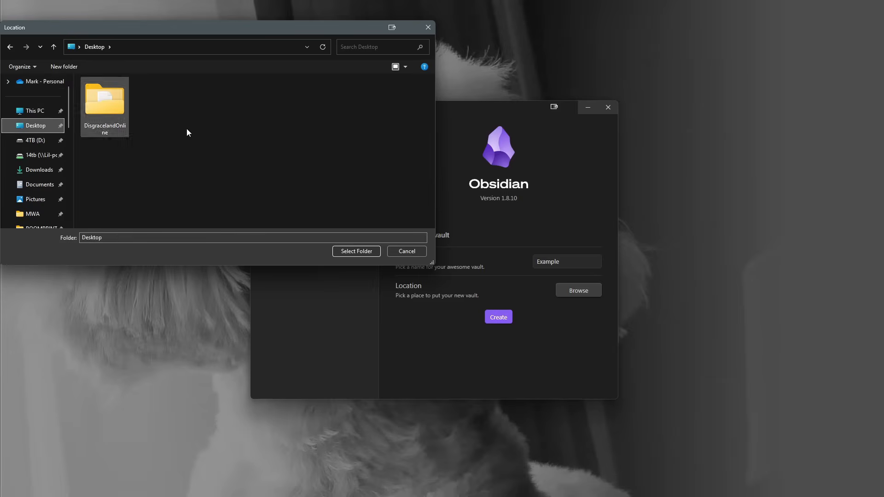
{"action": "left_click", "coordinate": [356, 251]}
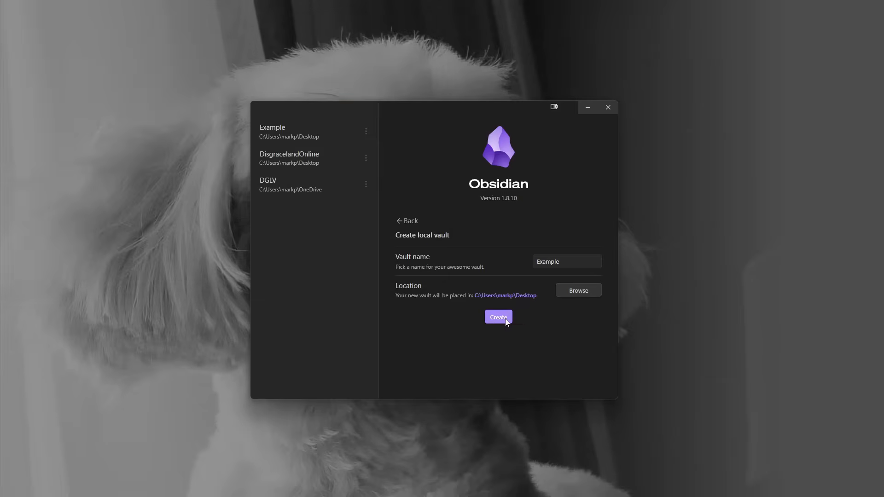
{"action": "left_click", "coordinate": [498, 317]}
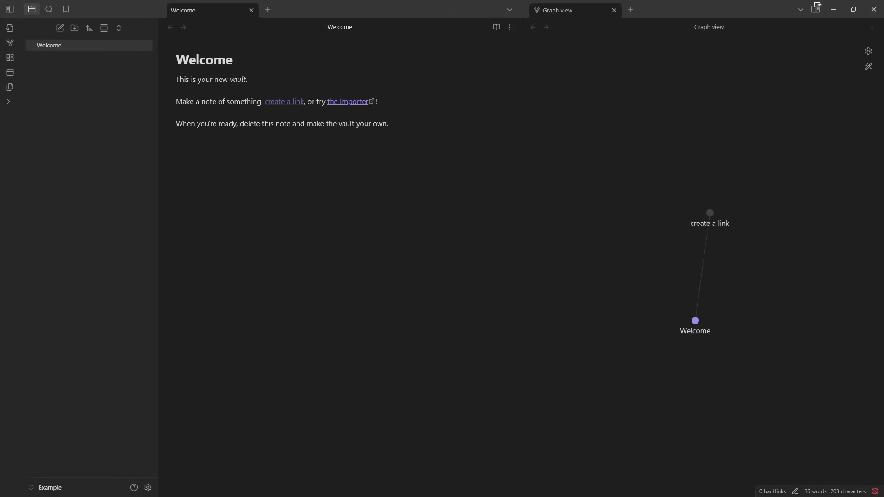
{"action": "mouse_move", "coordinate": [672, 260]}
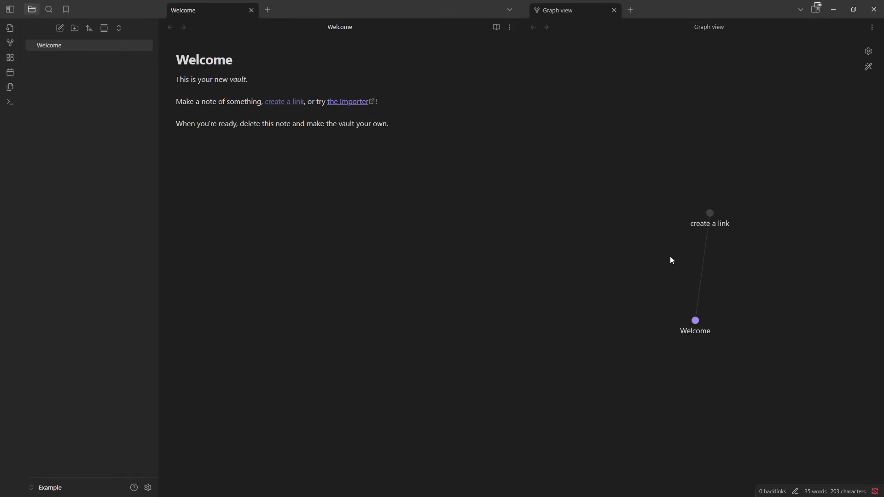
{"action": "mouse_move", "coordinate": [504, 129]}
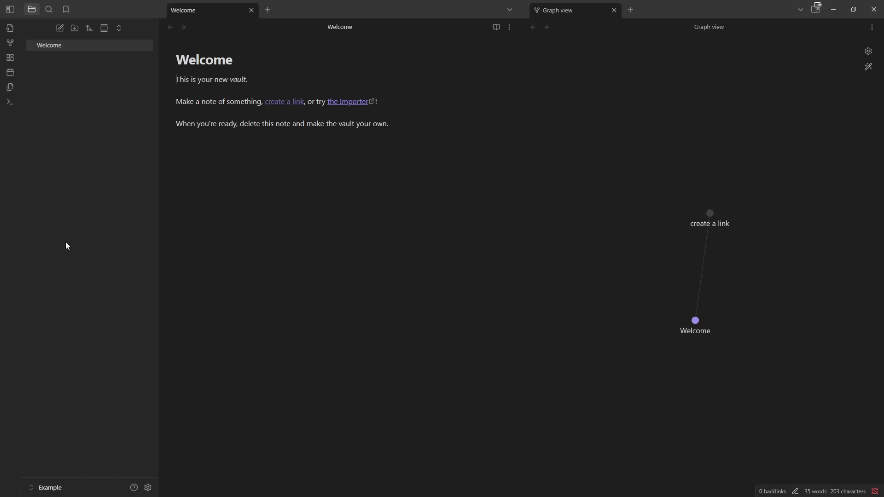
Create notes 'Note 1' and 'Note 2' and a folder 'Folder1' to hold them
{"action": "left_click", "coordinate": [60, 28]}
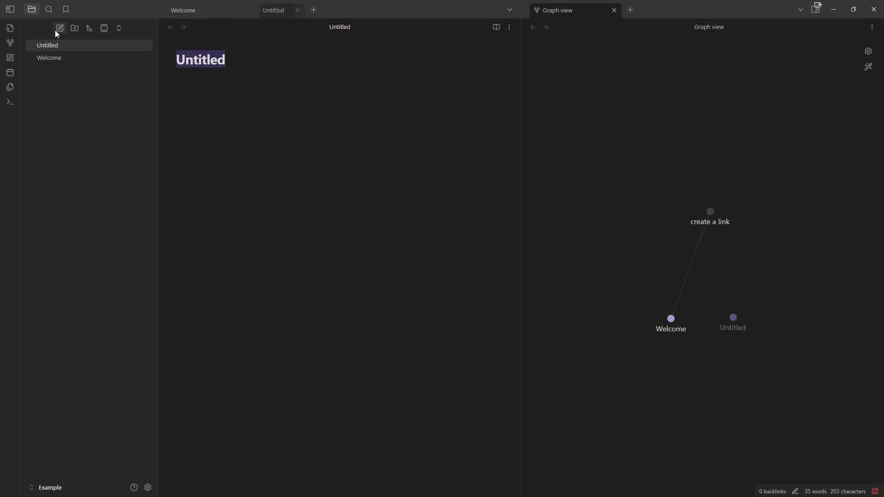
{"action": "type", "text": "Noo"}
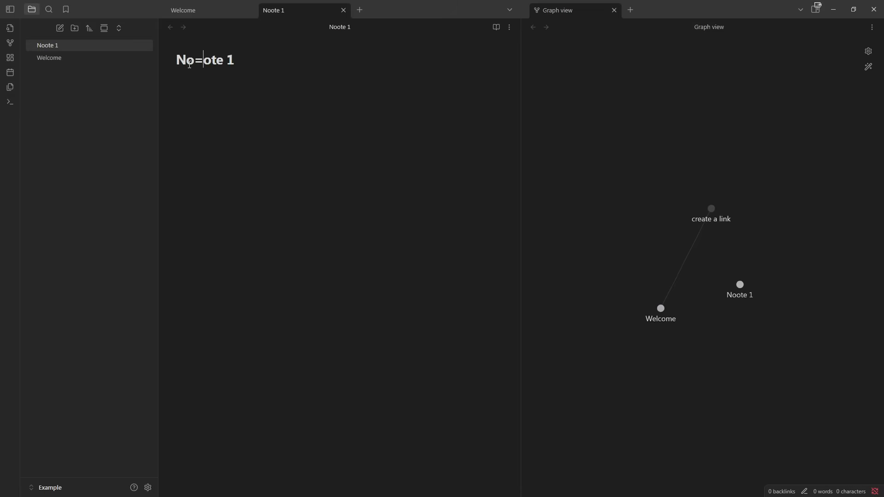
{"action": "left_click", "coordinate": [60, 28]}
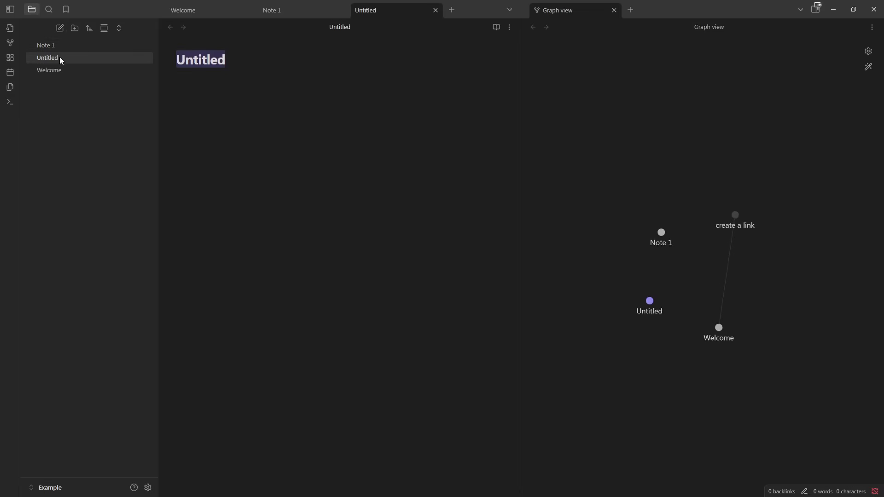
{"action": "type", "text": "Note"}
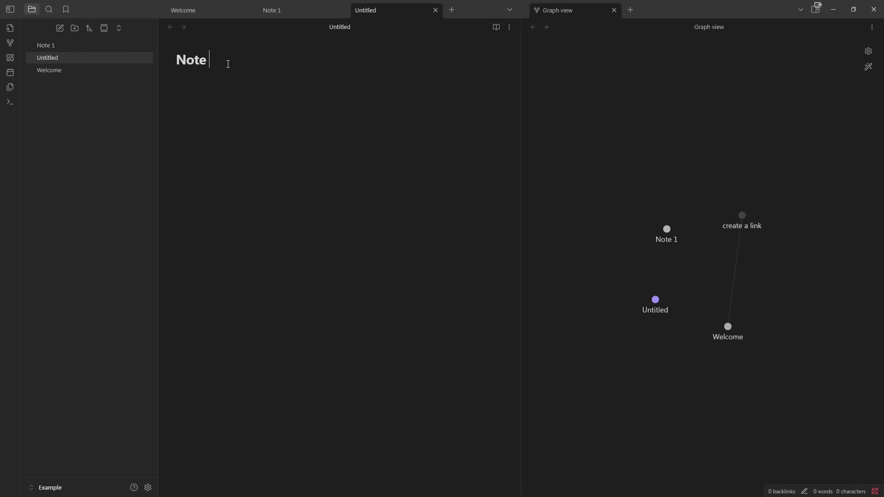
{"action": "left_click", "coordinate": [74, 27]}
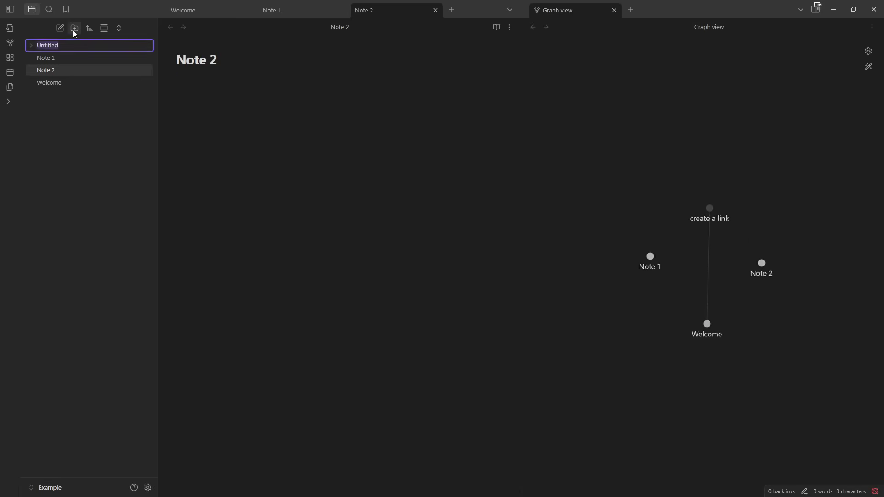
{"action": "type", "text": "Folder1"}
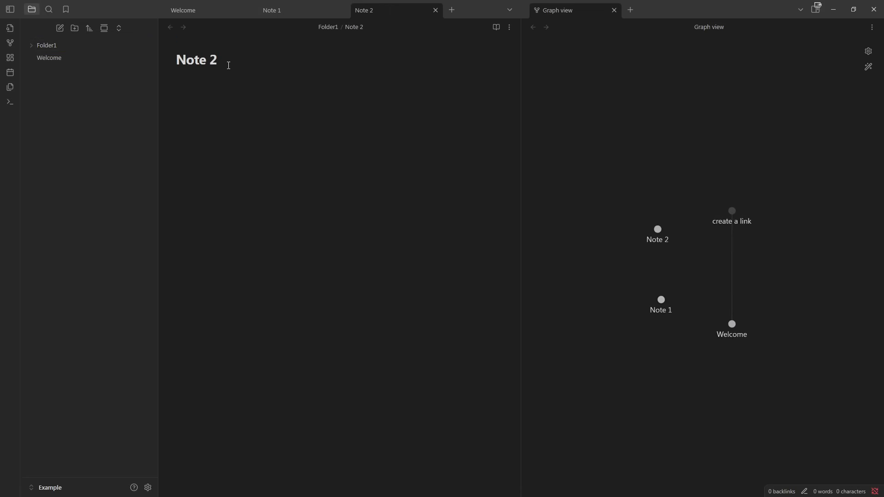
Write 'Hello to [[Note 1]]' in Note 2
{"action": "type", "text": "N"}
{"action": "type", "text": "Hello to"}
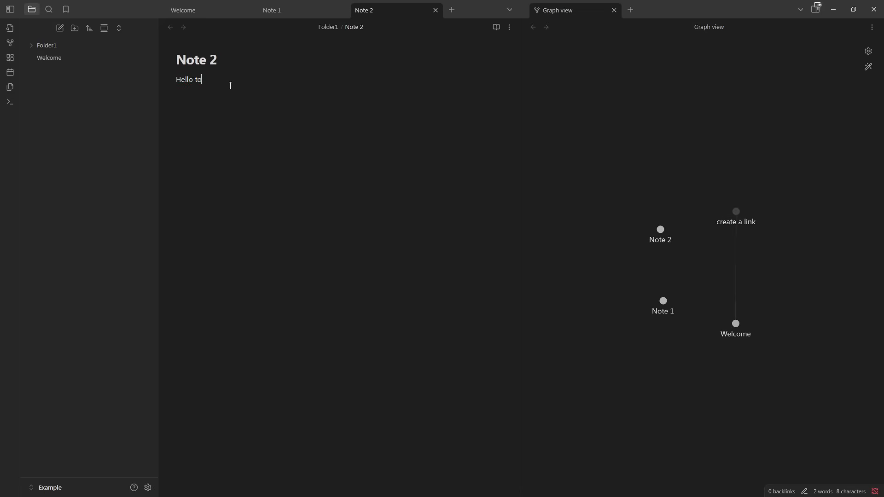
{"action": "type", "text": "Note 1]"}
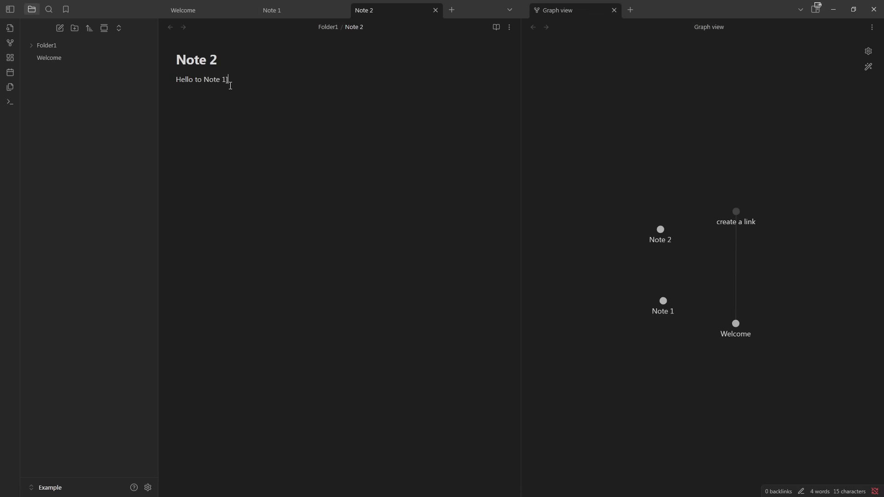
{"action": "type", "text": "[["}
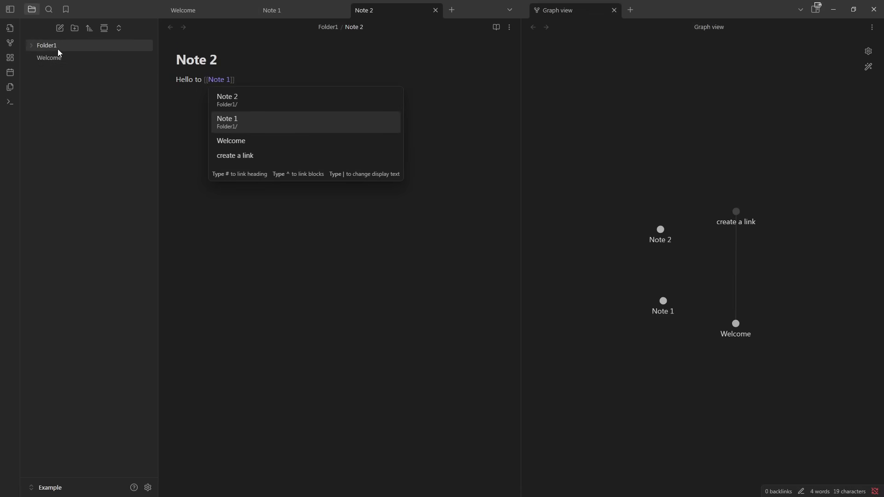
Write 'Hey back to ya, [[Note 2]]' in Note 1 from Folder1
{"action": "left_click", "coordinate": [227, 122]}
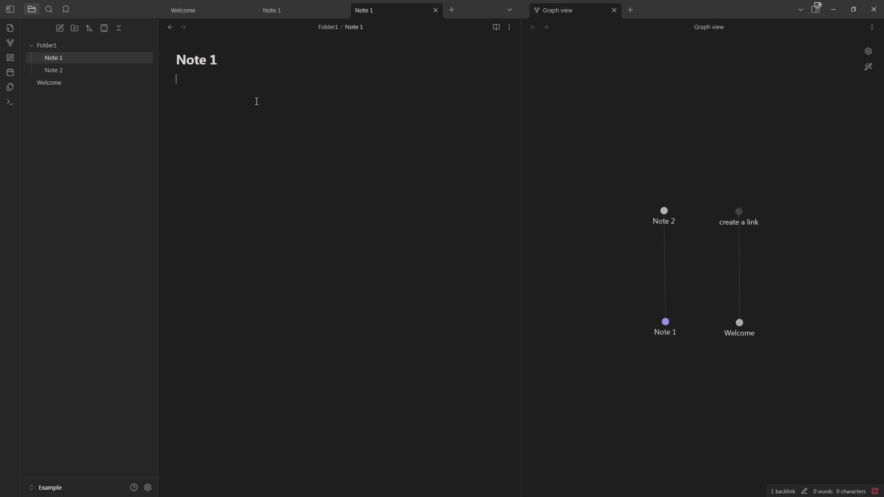
{"action": "type", "text": "Hey back to ya, Note"}
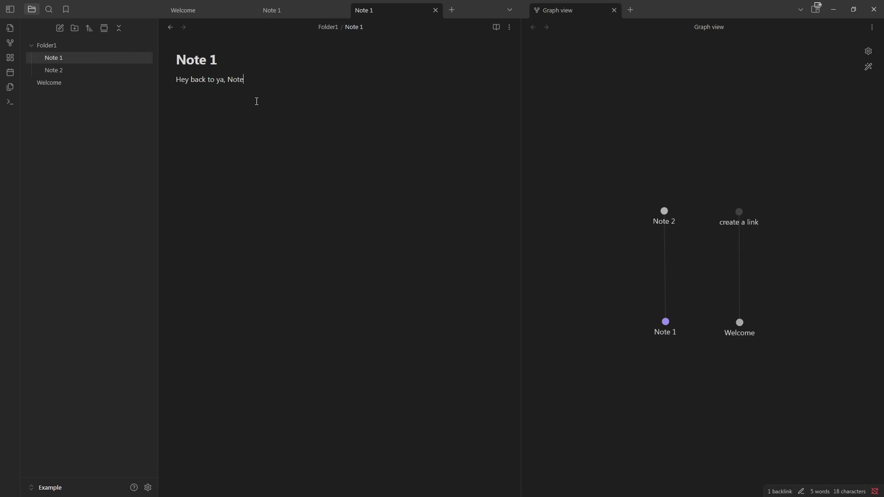
{"action": "type", "text": "[[Note 2]]"}
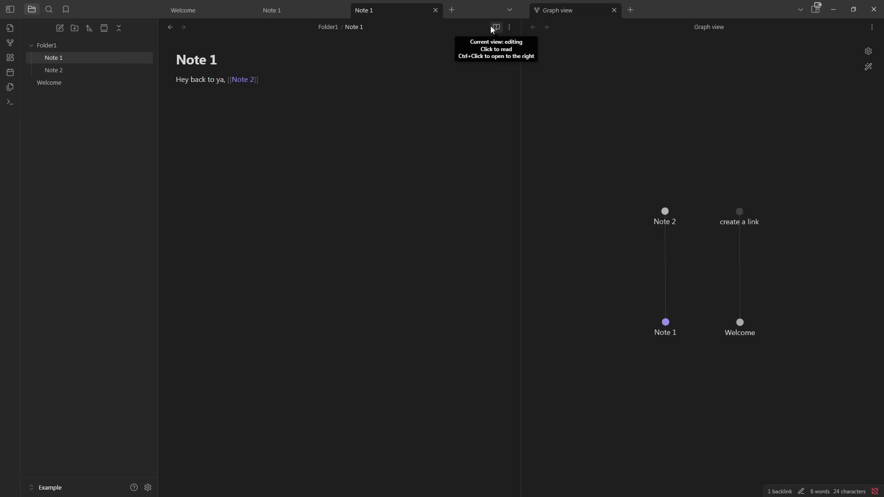
Go from Note 1 to Note 2 by its link, then follow Note 2's link back
{"action": "left_click", "coordinate": [495, 27]}
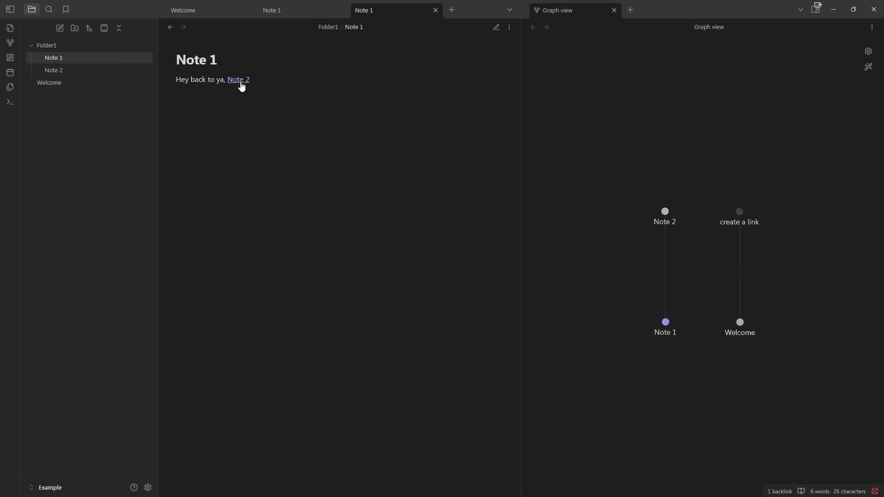
{"action": "left_click", "coordinate": [237, 79]}
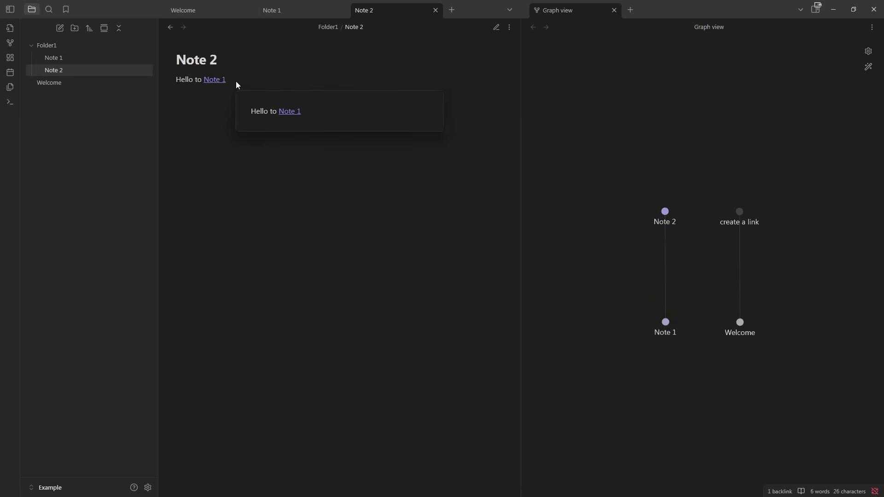
{"action": "left_click", "coordinate": [214, 79]}
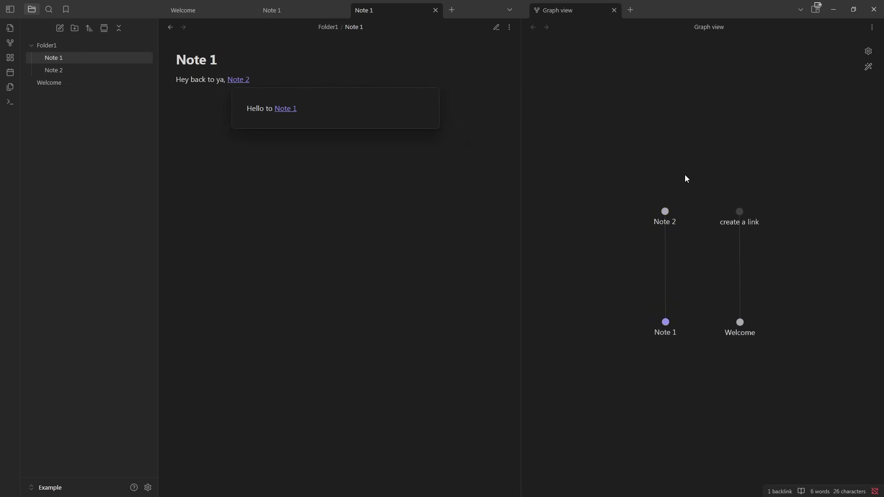
{"action": "mouse_move", "coordinate": [691, 165]}
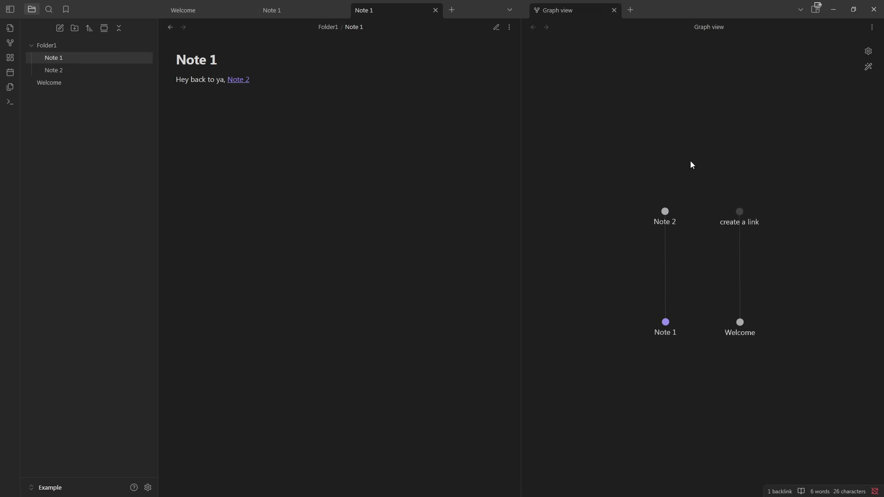
{"action": "mouse_move", "coordinate": [663, 219]}
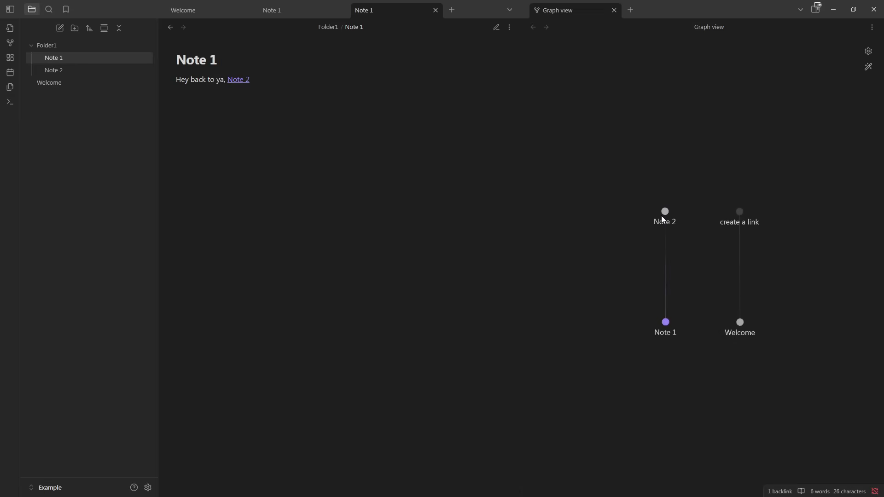
{"action": "mouse_move", "coordinate": [568, 35]}
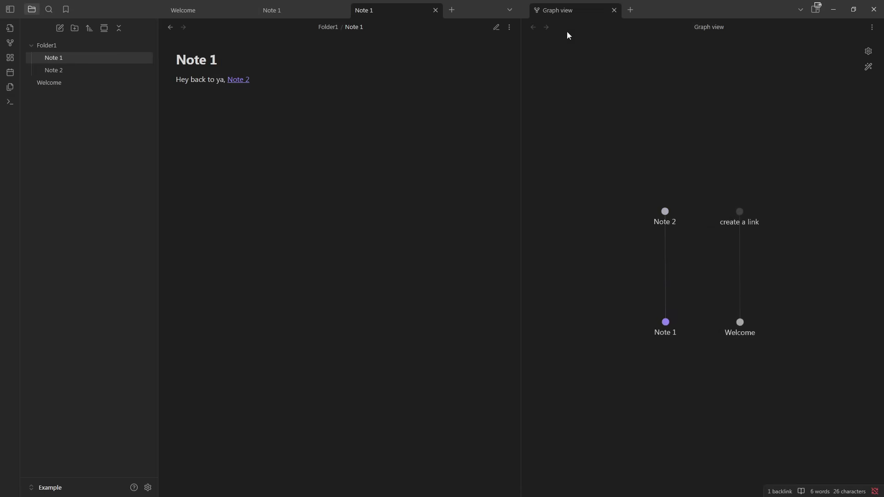
{"action": "mouse_move", "coordinate": [323, 137]}
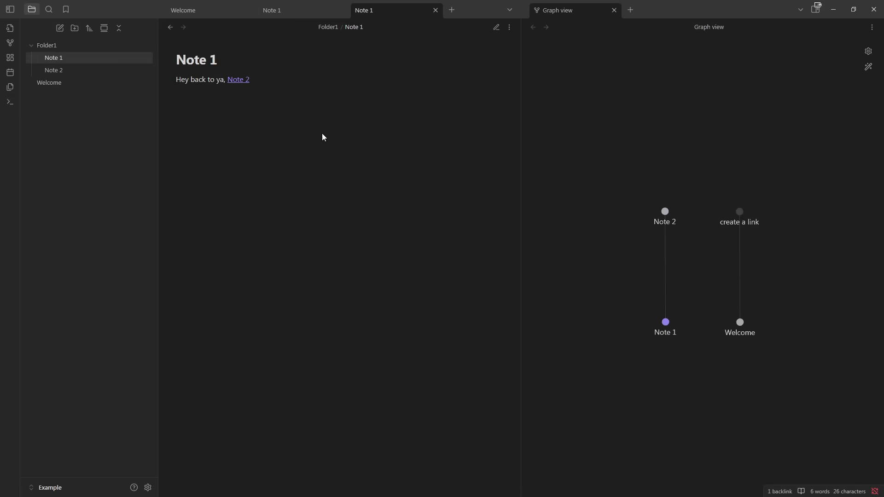
{"action": "mouse_move", "coordinate": [680, 237]}
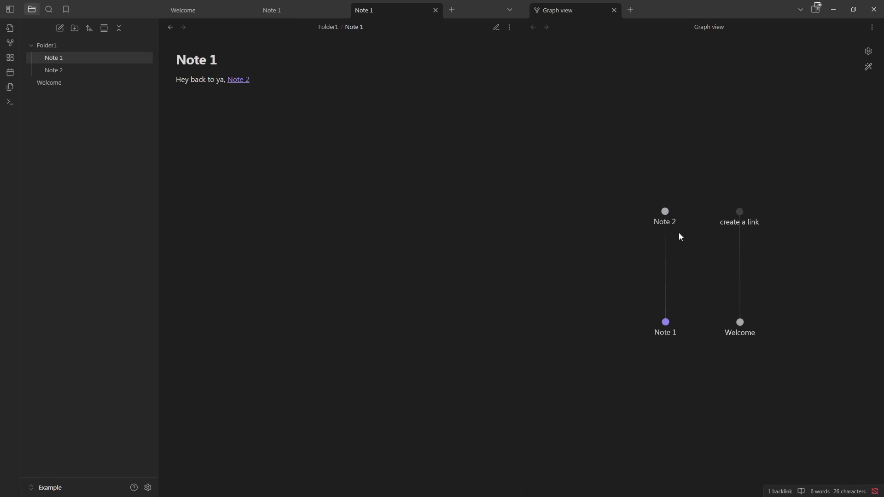
{"action": "mouse_move", "coordinate": [640, 166]}
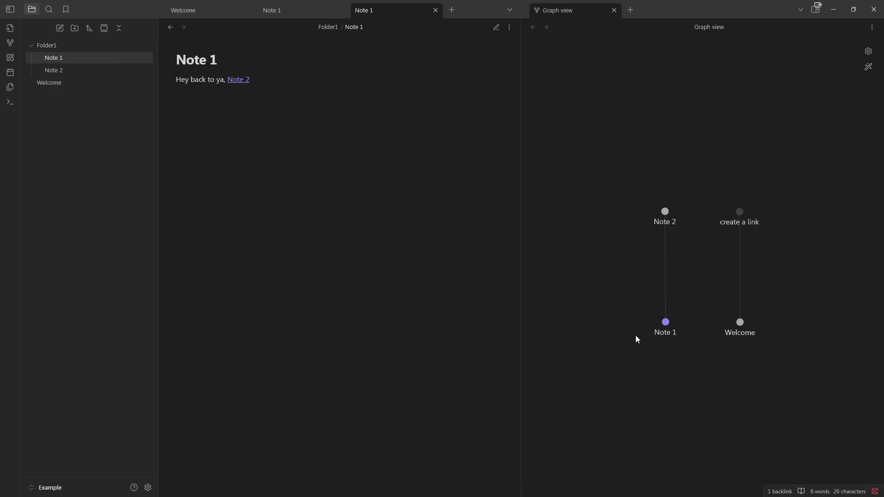
{"action": "mouse_move", "coordinate": [594, 341]}
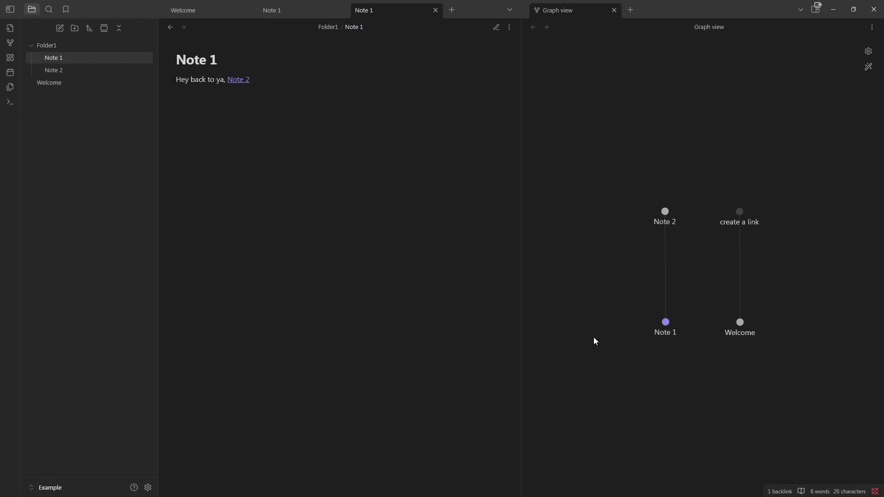
{"action": "mouse_move", "coordinate": [773, 152]}
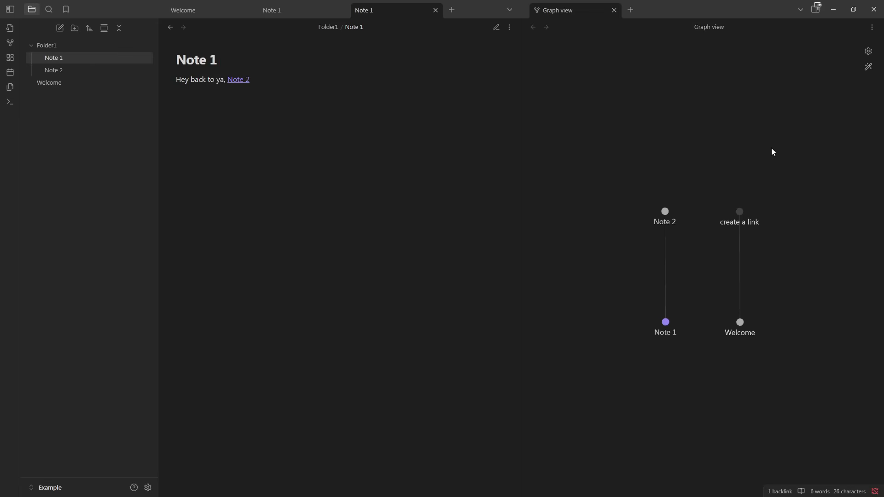
{"action": "mouse_move", "coordinate": [576, 242]}
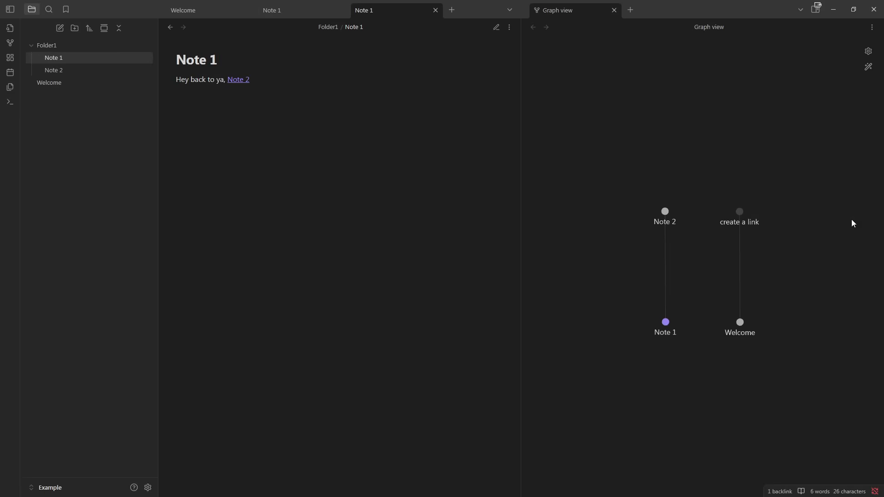
{"action": "mouse_move", "coordinate": [219, 161]}
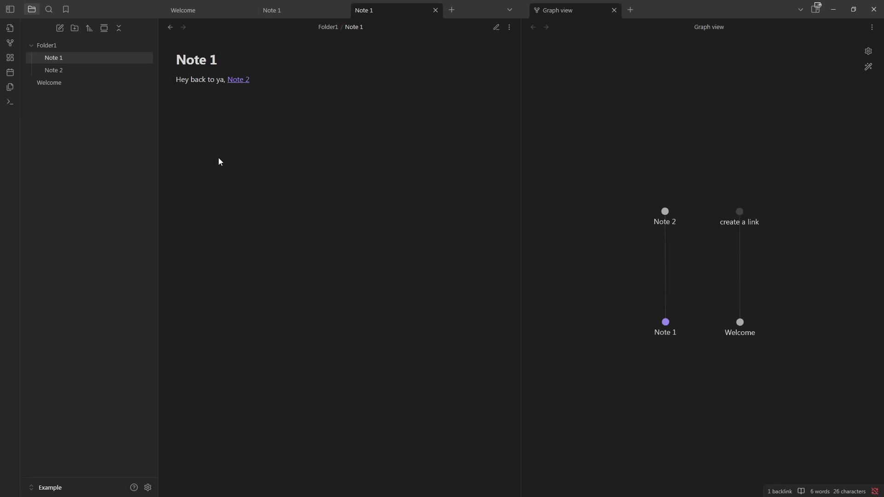
{"action": "mouse_move", "coordinate": [180, 349]}
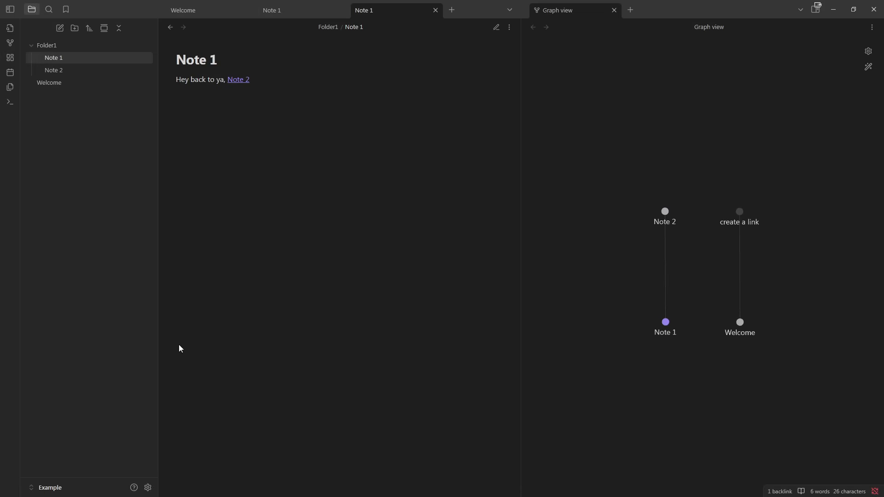
{"action": "mouse_move", "coordinate": [187, 274]}
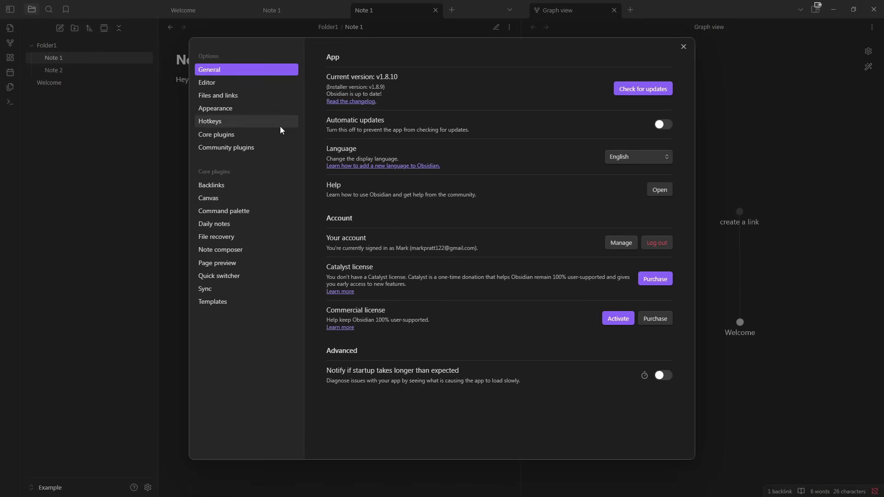
{"action": "left_click", "coordinate": [227, 147]}
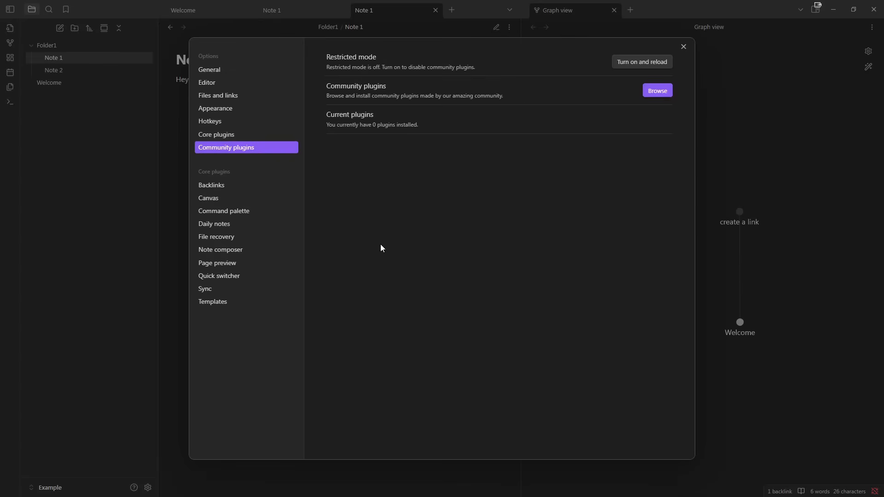
{"action": "mouse_move", "coordinate": [441, 88]}
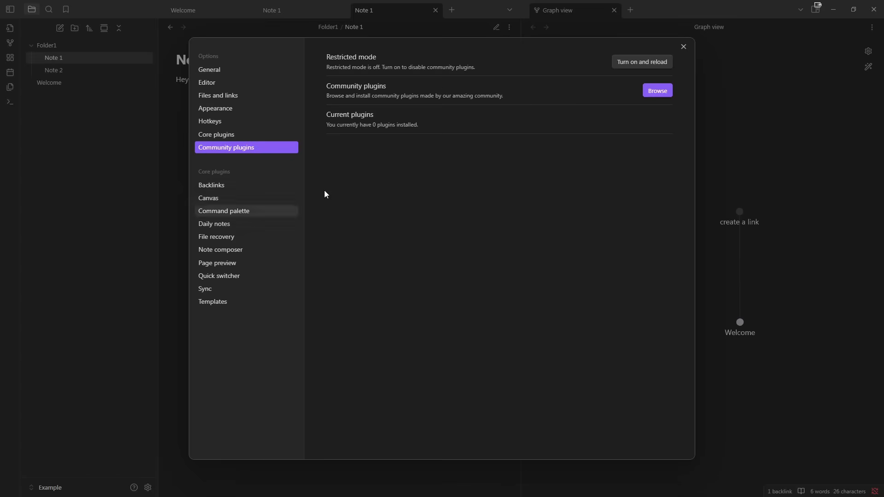
{"action": "mouse_move", "coordinate": [370, 171]}
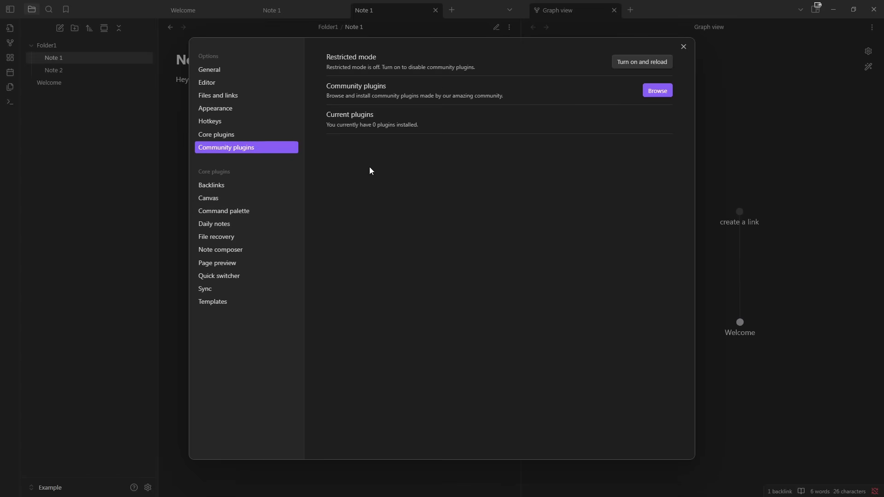
{"action": "left_click", "coordinate": [683, 46]}
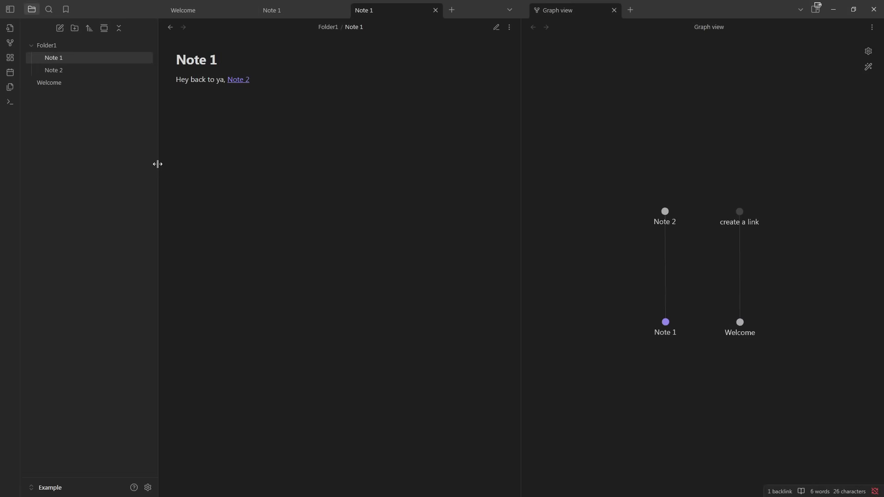
{"action": "mouse_move", "coordinate": [118, 181]}
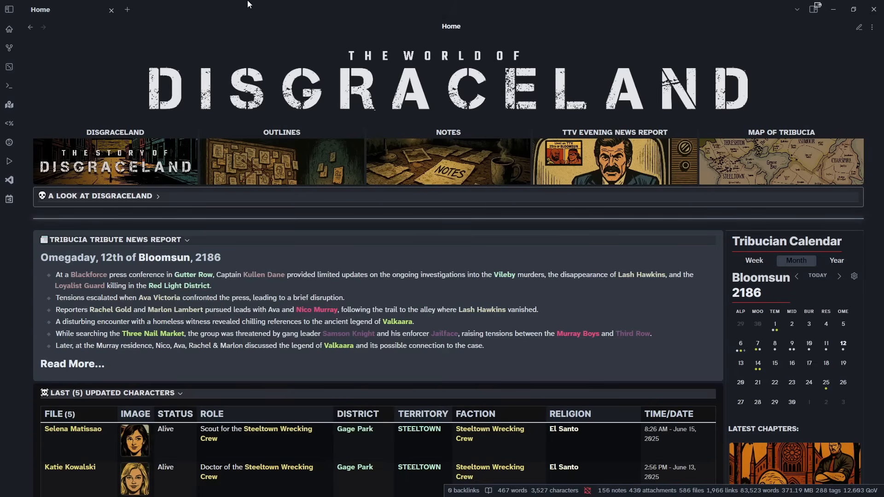
{"action": "mouse_move", "coordinate": [228, 5]}
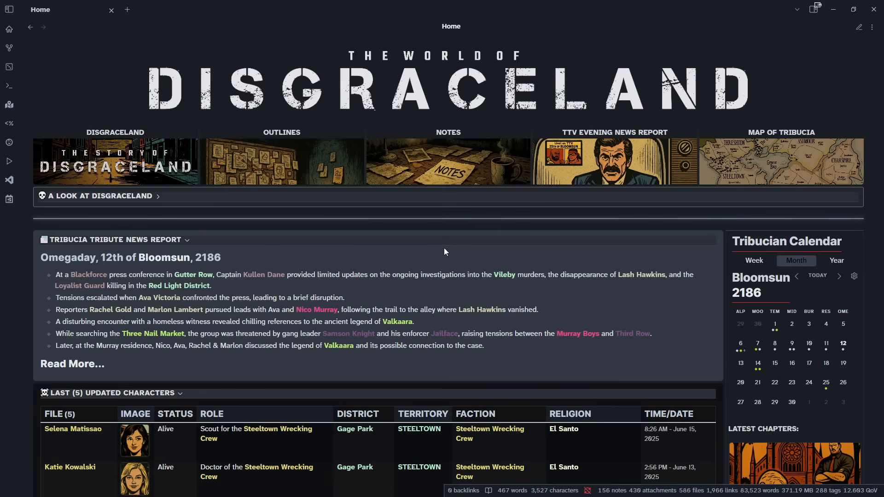
{"action": "mouse_move", "coordinate": [419, 5]}
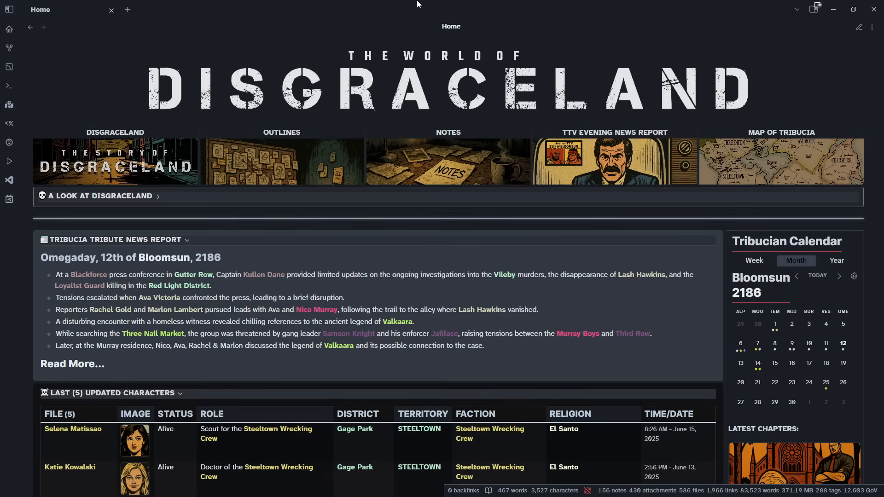
{"action": "mouse_move", "coordinate": [324, 4]}
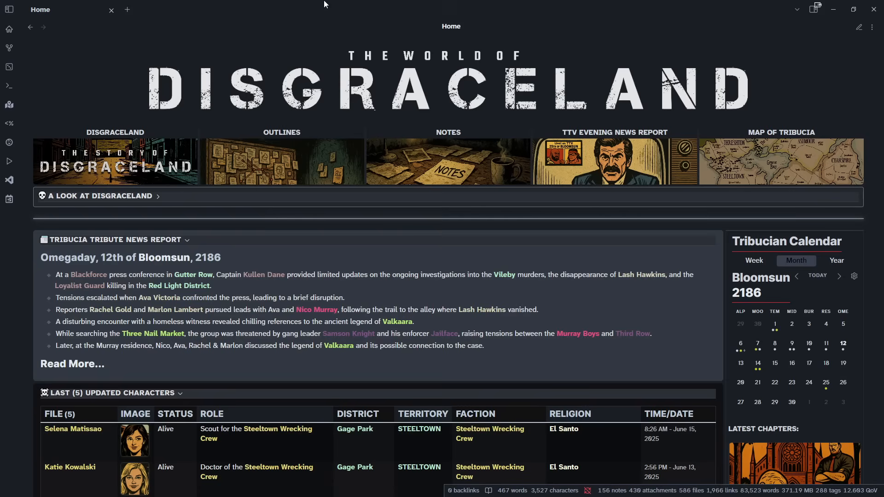
{"action": "mouse_move", "coordinate": [309, 59]}
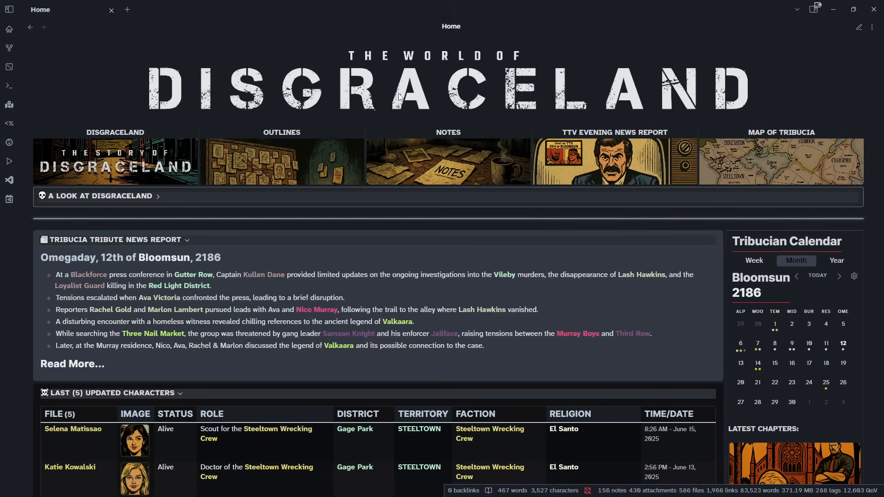
{"action": "mouse_move", "coordinate": [461, 187]}
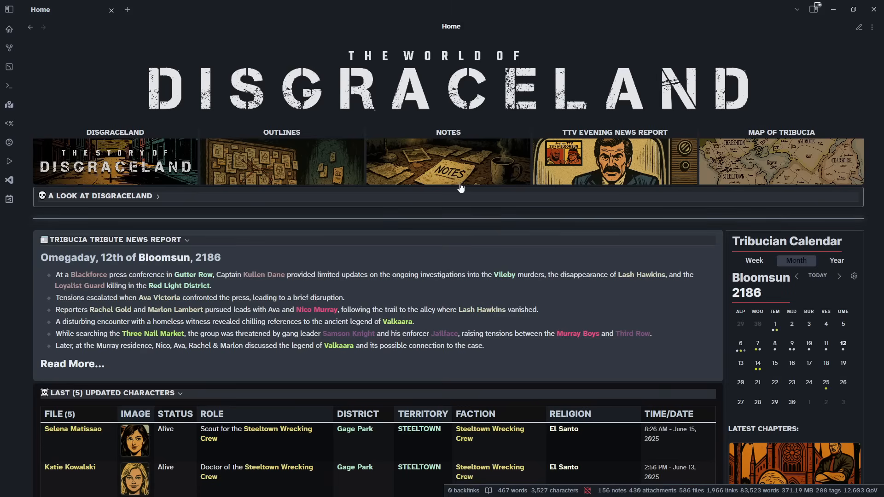
{"action": "mouse_move", "coordinate": [76, 141]}
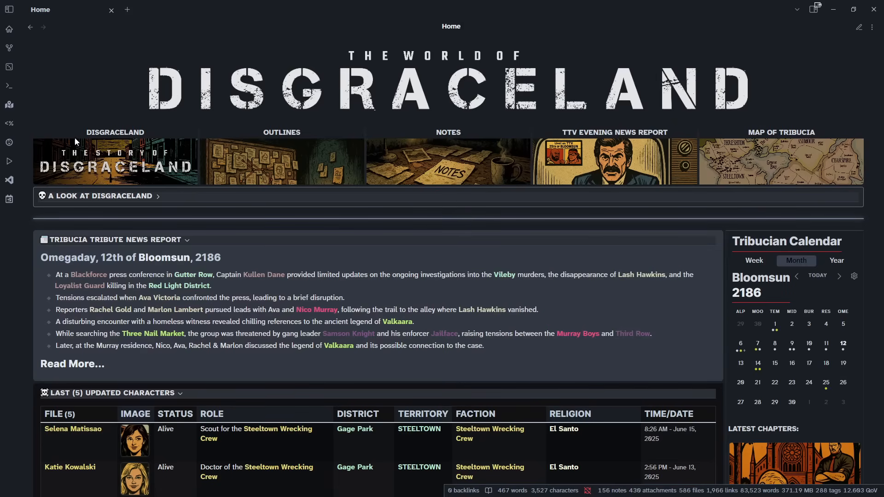
{"action": "mouse_move", "coordinate": [75, 113]}
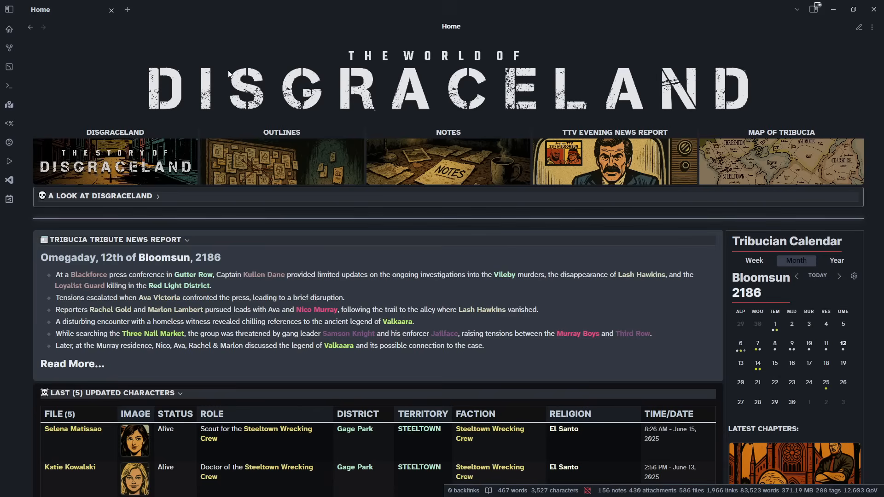
{"action": "mouse_move", "coordinate": [289, 155]}
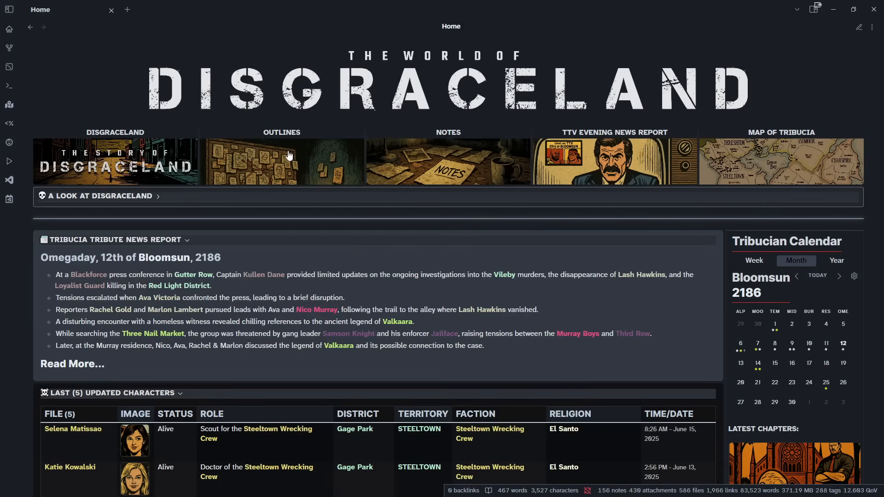
{"action": "mouse_move", "coordinate": [437, 145]}
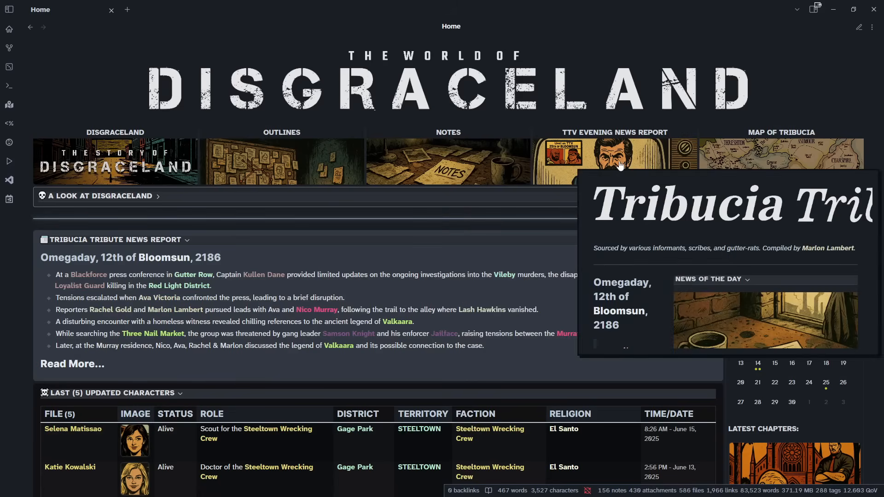
{"action": "mouse_move", "coordinate": [564, 153]}
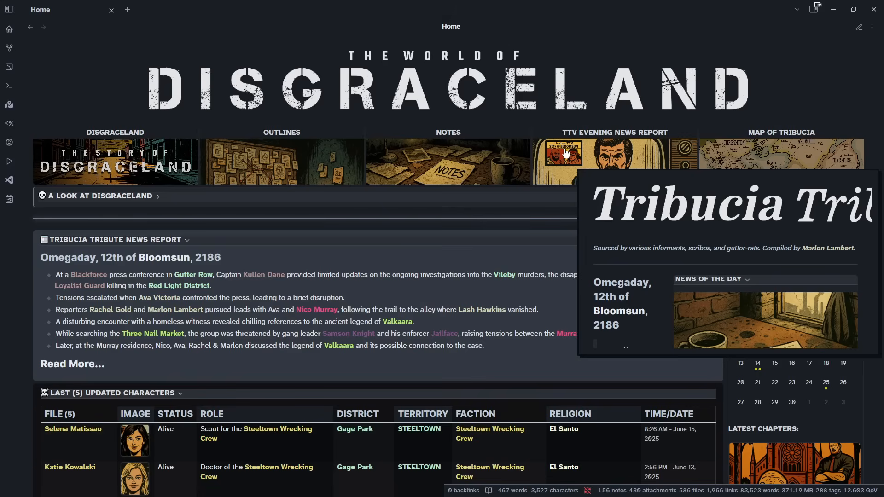
{"action": "mouse_move", "coordinate": [564, 152]}
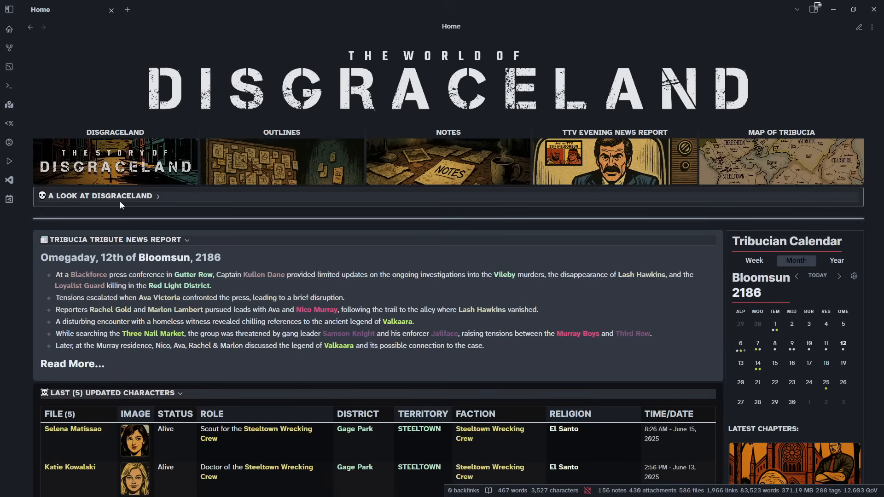
Expand the 'A Look at Disgraceland' callout to reveal its lore cards
{"action": "left_click", "coordinate": [101, 196]}
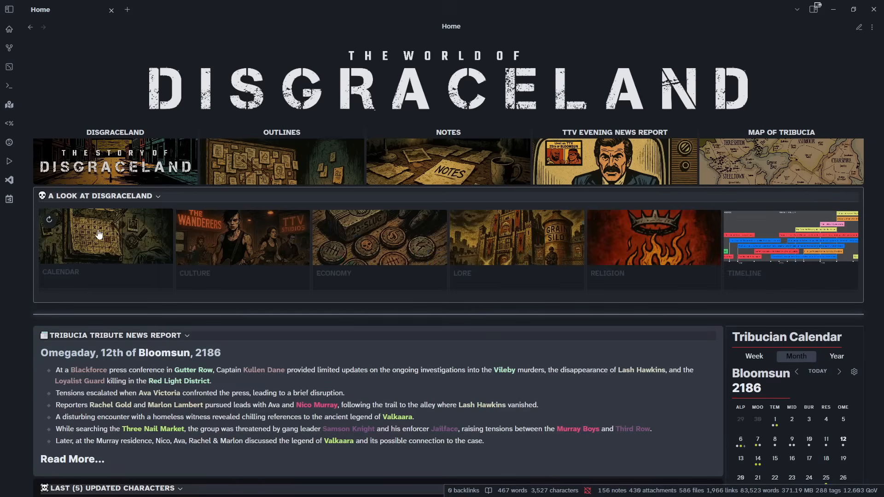
{"action": "mouse_move", "coordinate": [251, 251]}
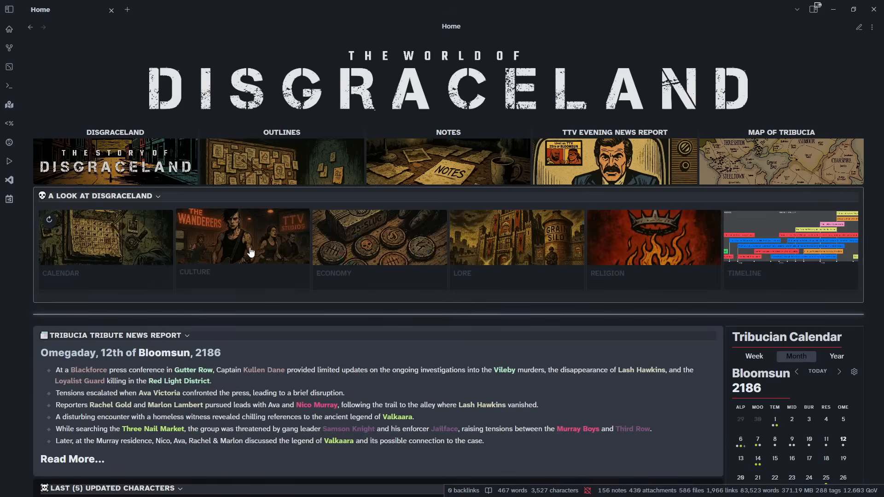
{"action": "mouse_move", "coordinate": [391, 261]}
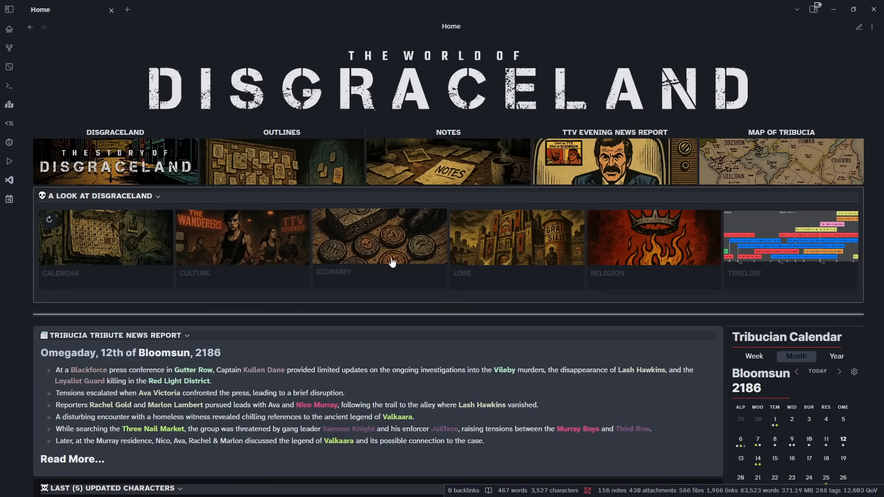
{"action": "mouse_move", "coordinate": [497, 248]}
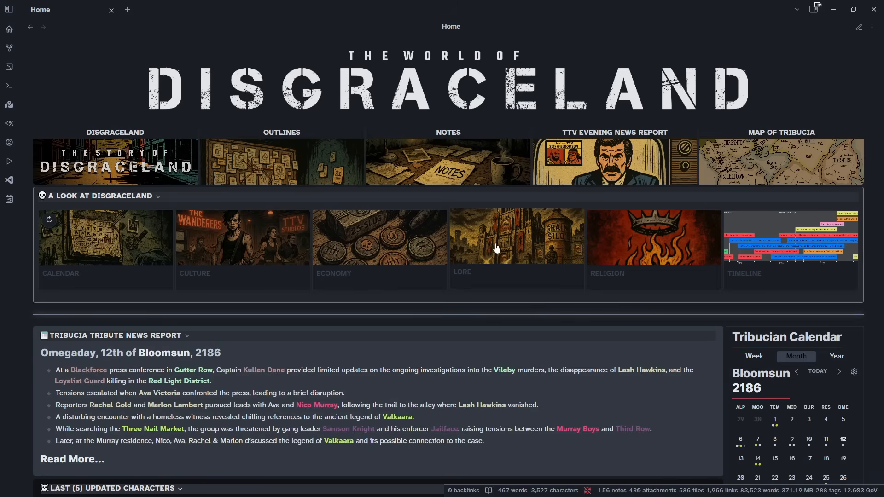
{"action": "mouse_move", "coordinate": [498, 233]}
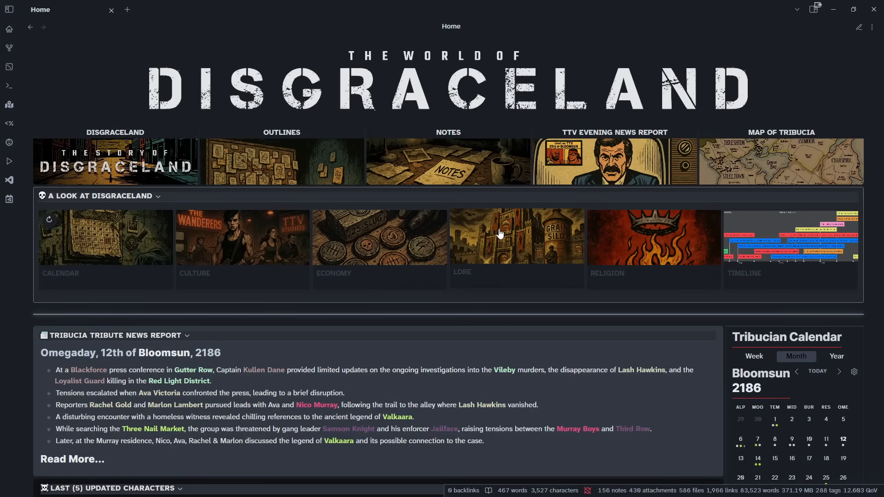
{"action": "mouse_move", "coordinate": [606, 236]}
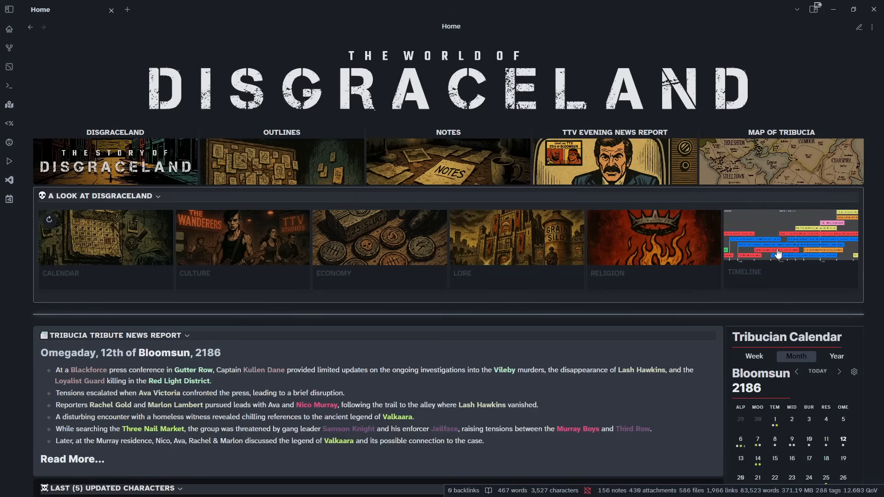
{"action": "mouse_move", "coordinate": [765, 250]}
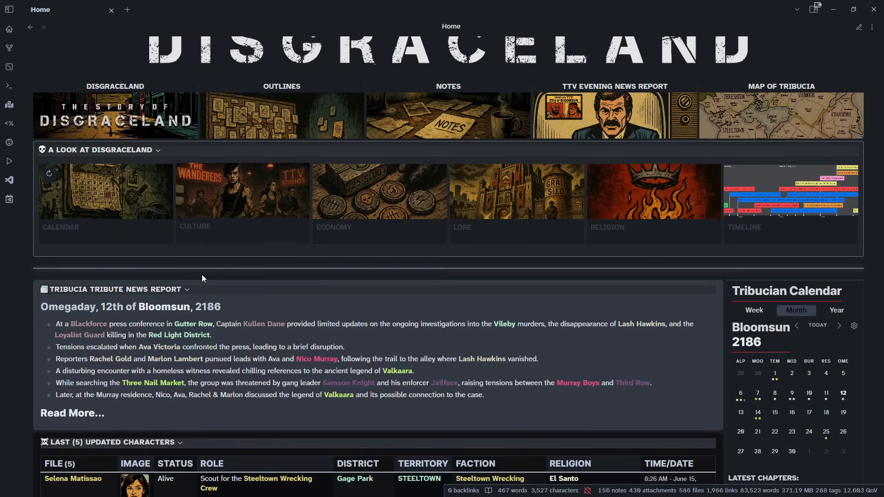
Scroll the Home note down to the Last (5) Updated Characters table and Territories
{"action": "scroll", "scroll_direction": "down", "scroll_amount": 3}
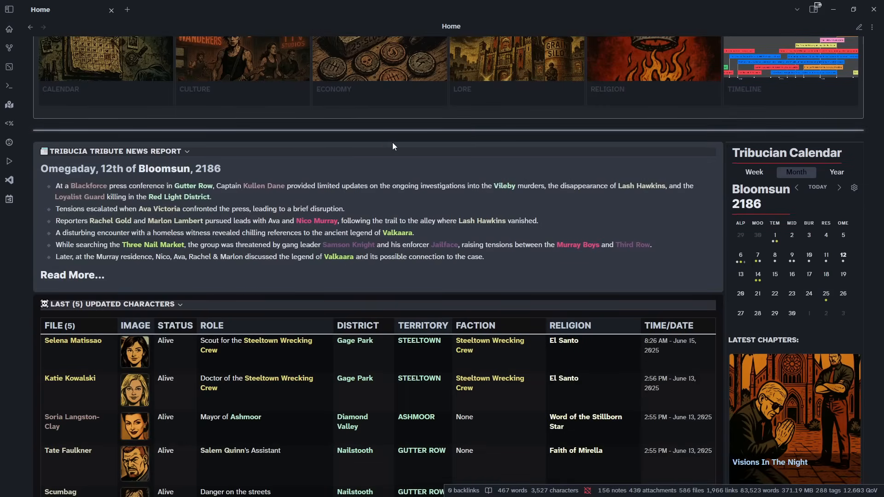
{"action": "mouse_move", "coordinate": [282, 266]}
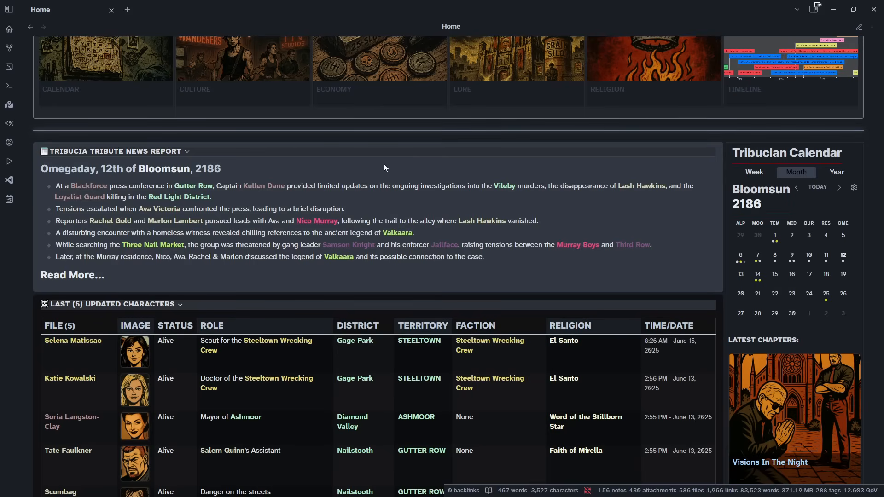
{"action": "mouse_move", "coordinate": [525, 186]}
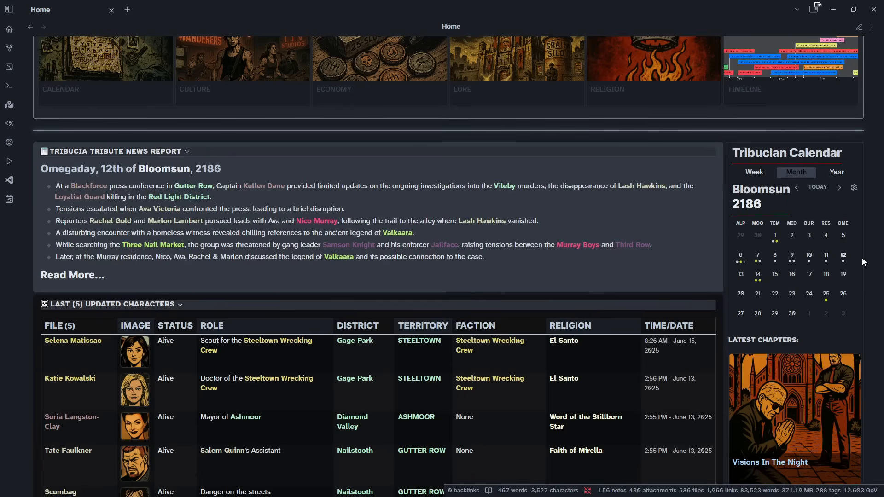
{"action": "mouse_move", "coordinate": [776, 201]}
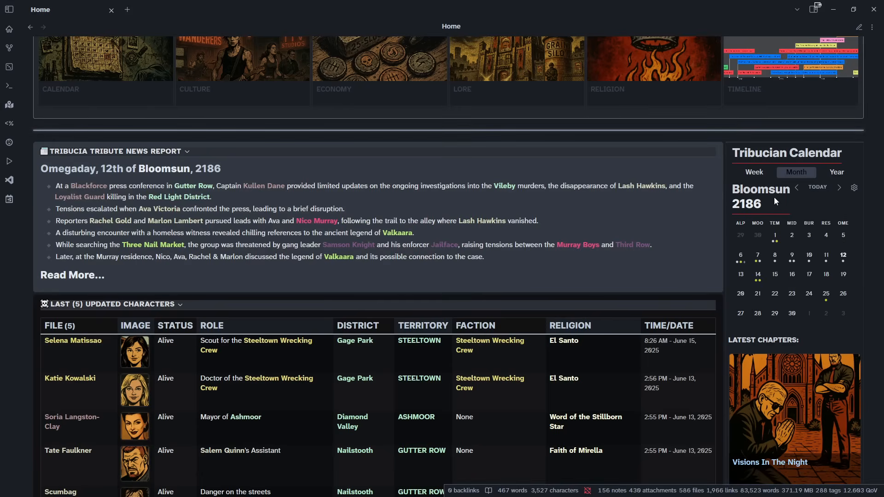
{"action": "mouse_move", "coordinate": [856, 235]}
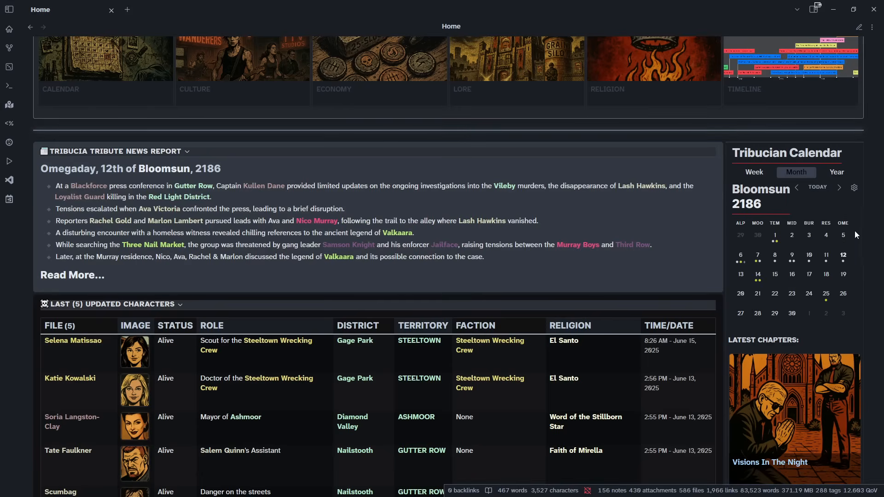
{"action": "scroll", "scroll_direction": "down", "scroll_amount": 3}
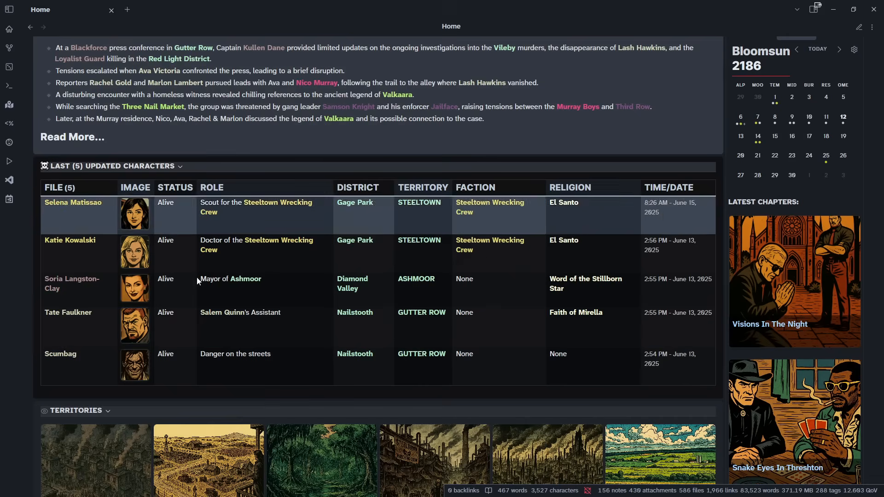
{"action": "mouse_move", "coordinate": [66, 240]}
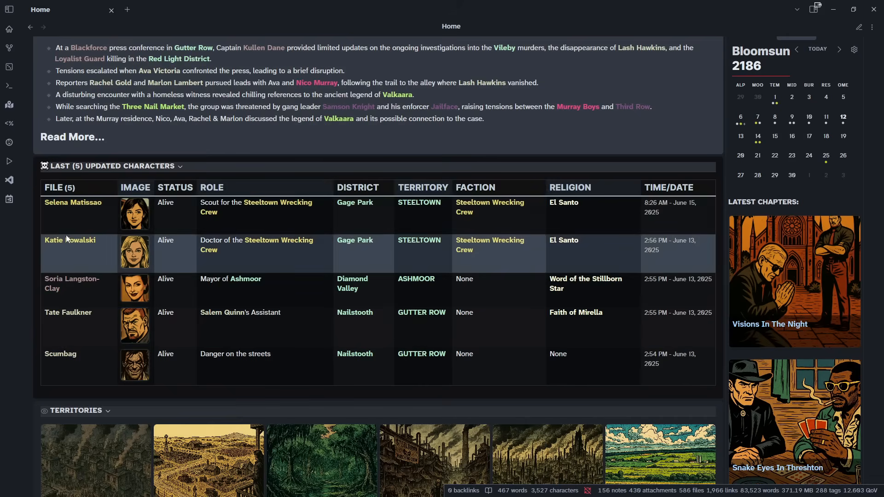
{"action": "mouse_move", "coordinate": [179, 370]}
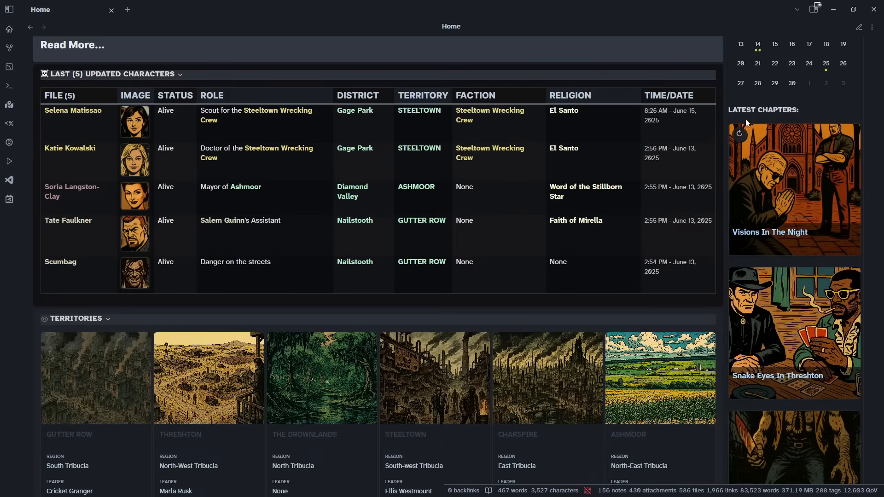
{"action": "mouse_move", "coordinate": [520, 270]}
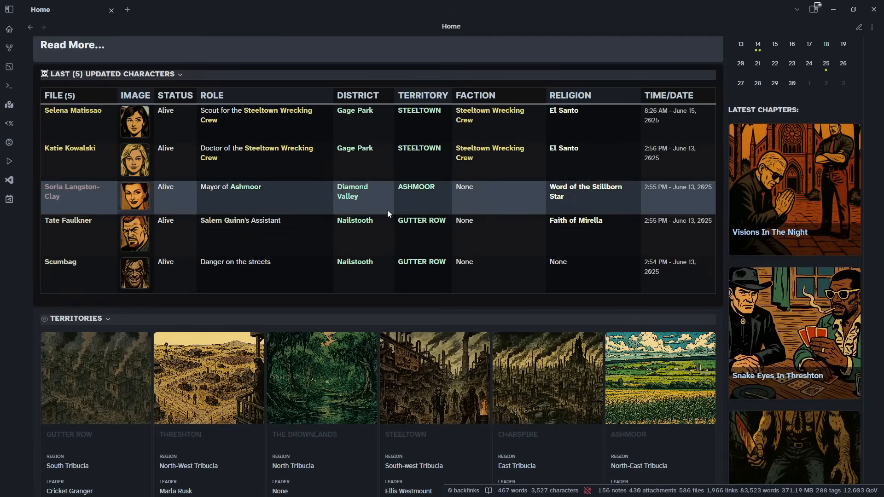
Scroll the Home note through Territories and Locations to the Last Modified table
{"action": "scroll", "scroll_direction": "down", "scroll_amount": 3}
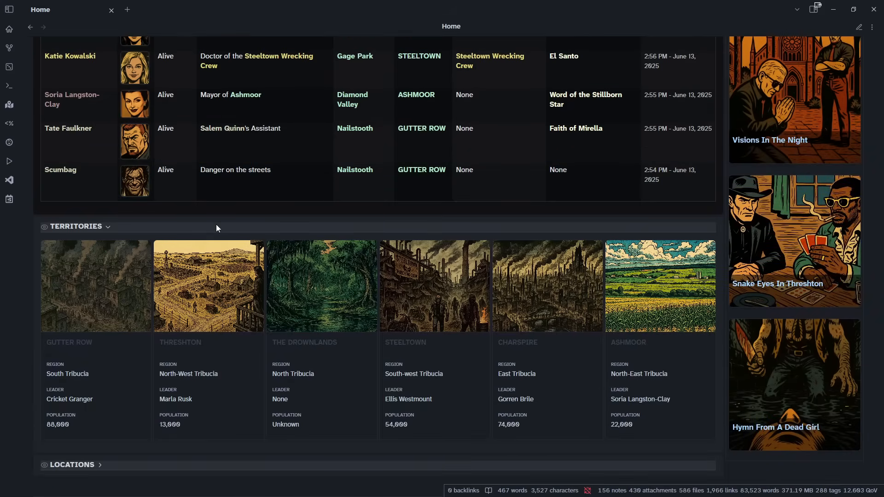
{"action": "mouse_move", "coordinate": [93, 231]}
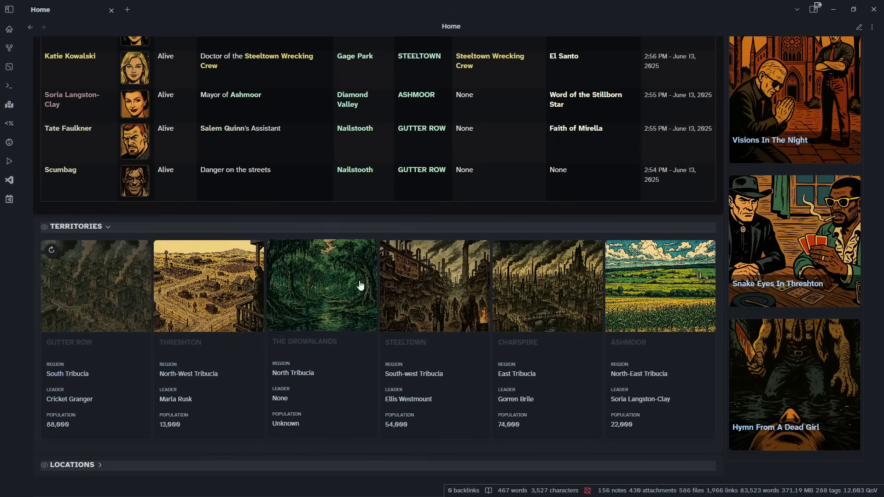
{"action": "mouse_move", "coordinate": [684, 304]}
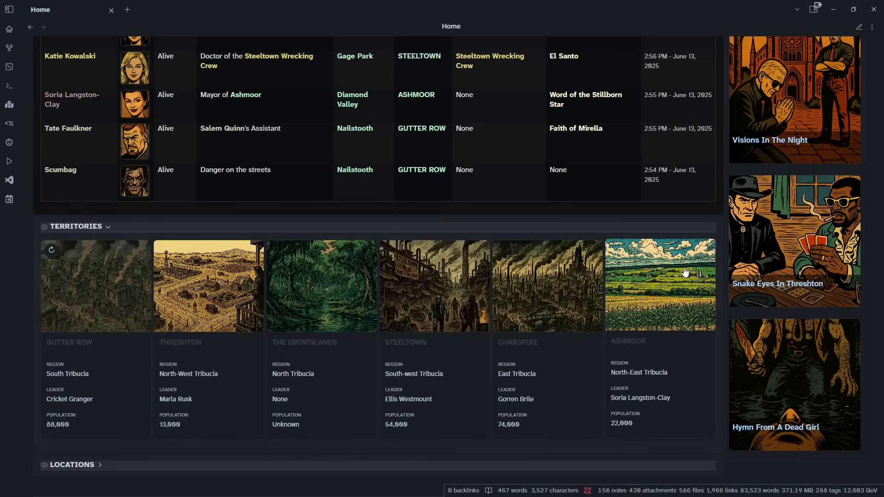
{"action": "scroll", "scroll_direction": "down", "scroll_amount": 3}
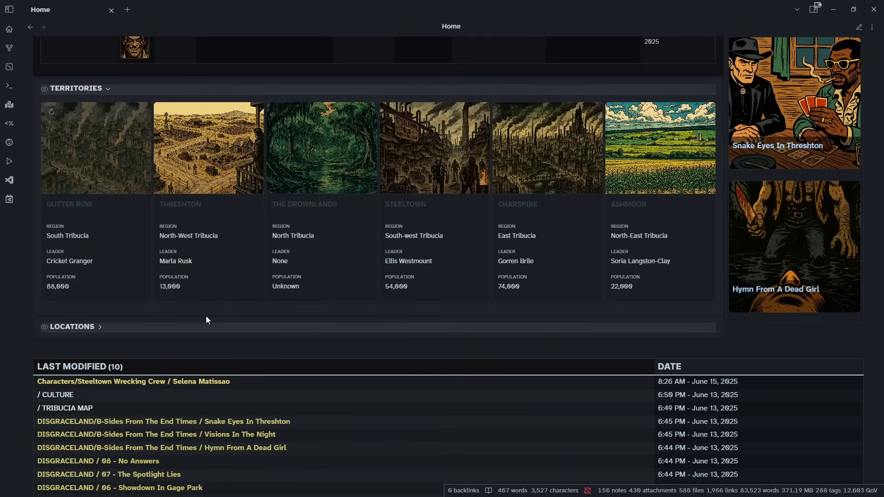
{"action": "scroll", "scroll_direction": "down", "scroll_amount": 3}
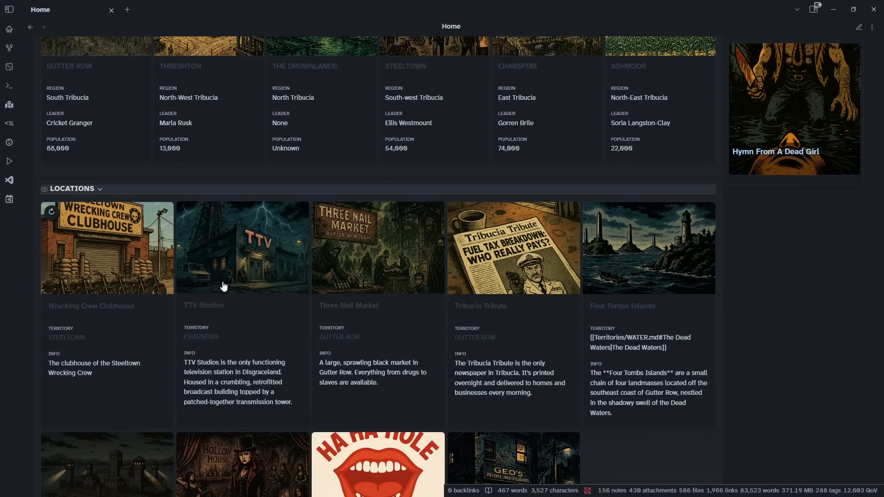
{"action": "scroll", "scroll_direction": "down", "scroll_amount": 3}
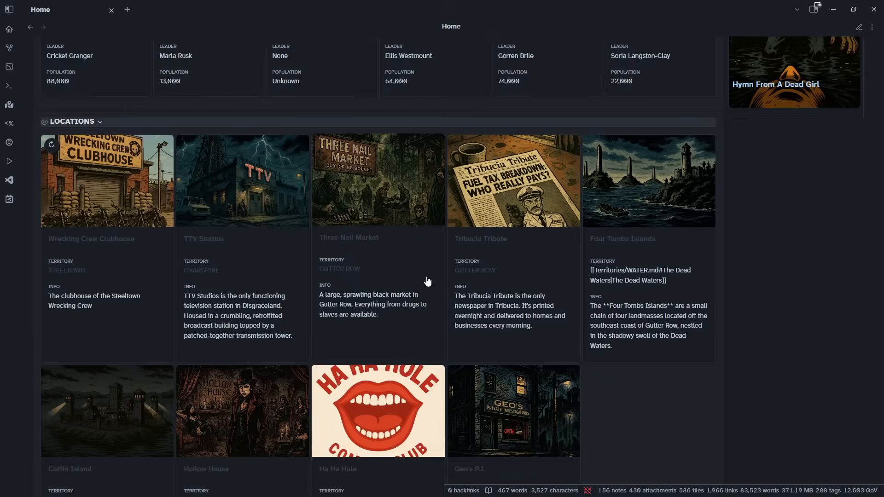
{"action": "scroll", "scroll_direction": "down", "scroll_amount": 3}
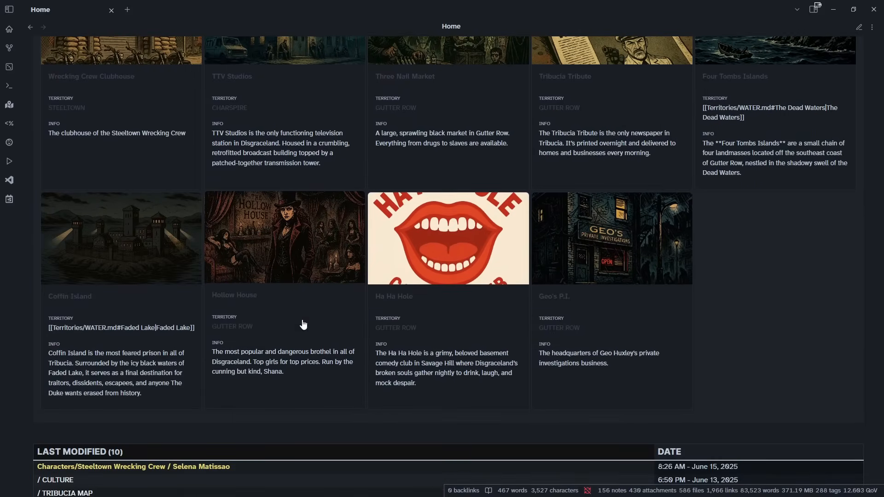
{"action": "scroll", "scroll_direction": "down", "scroll_amount": 3}
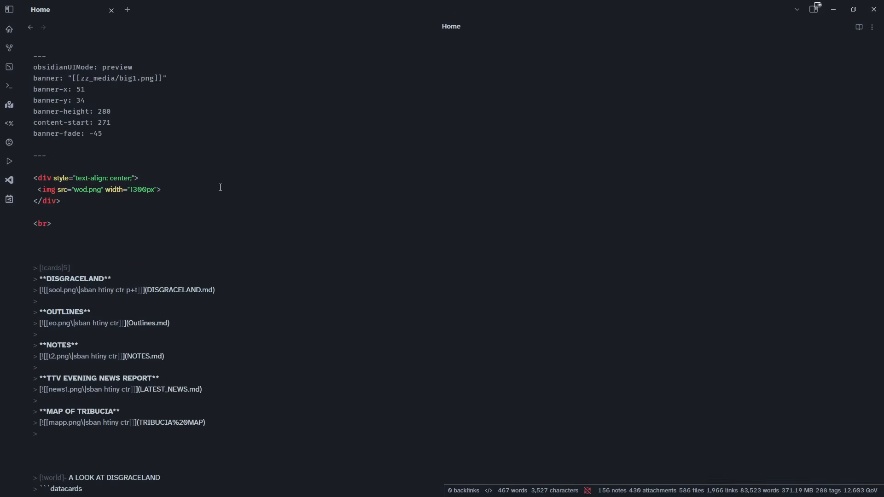
{"action": "scroll", "scroll_direction": "down", "scroll_amount": 3}
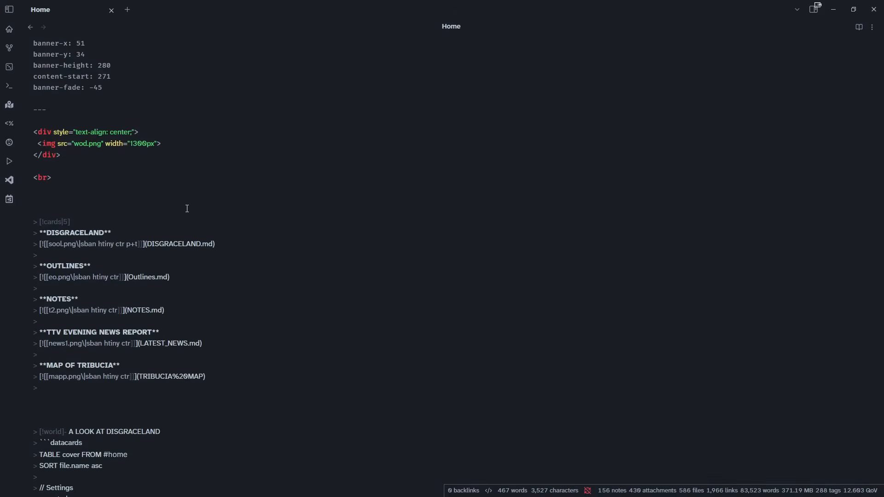
{"action": "scroll", "scroll_direction": "down", "scroll_amount": 3}
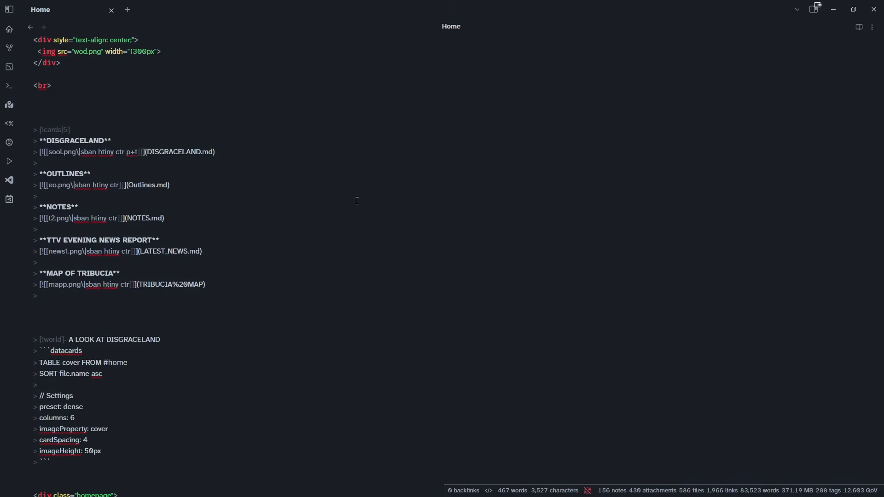
{"action": "scroll", "scroll_direction": "down", "scroll_amount": 3}
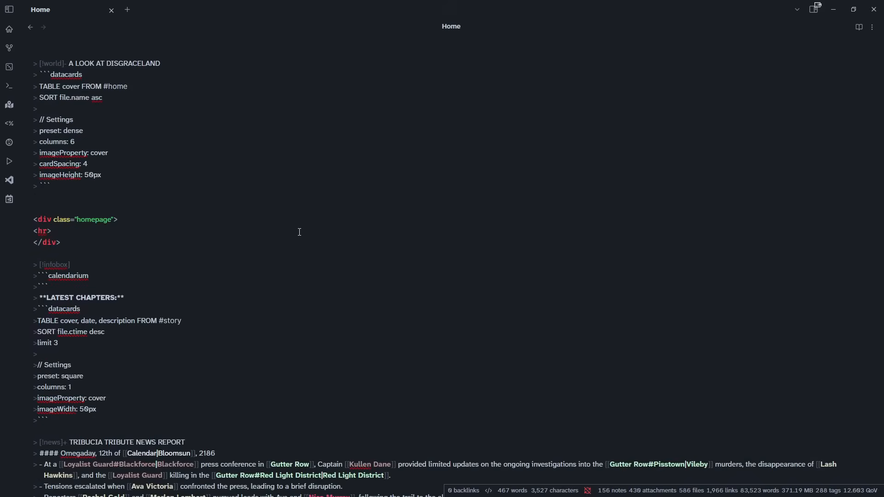
{"action": "scroll", "scroll_direction": "down", "scroll_amount": 3}
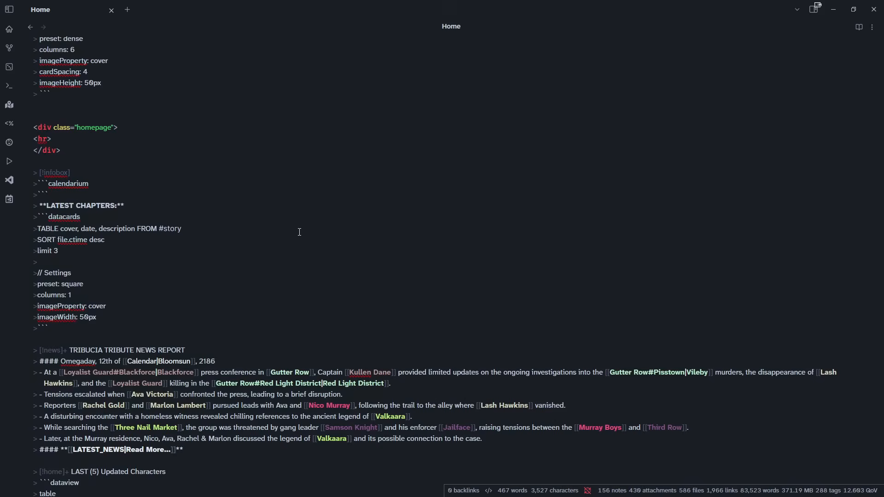
{"action": "scroll", "scroll_direction": "down", "scroll_amount": 3}
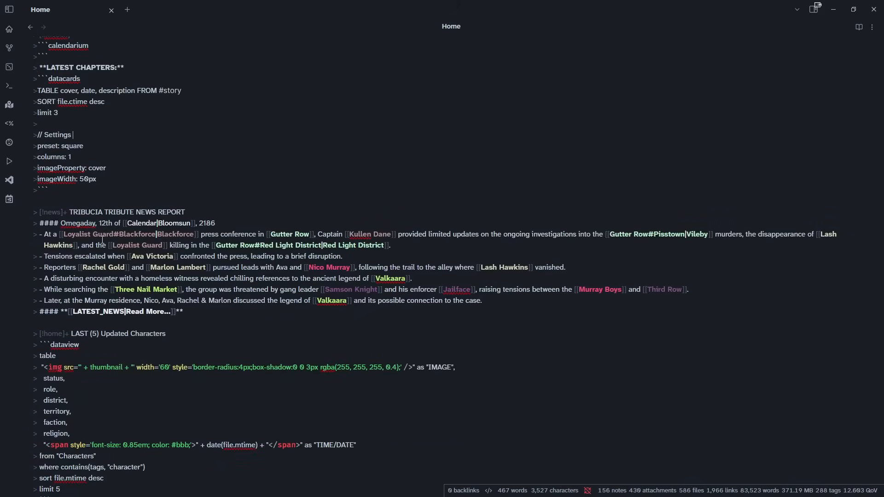
{"action": "scroll", "scroll_direction": "down", "scroll_amount": 3}
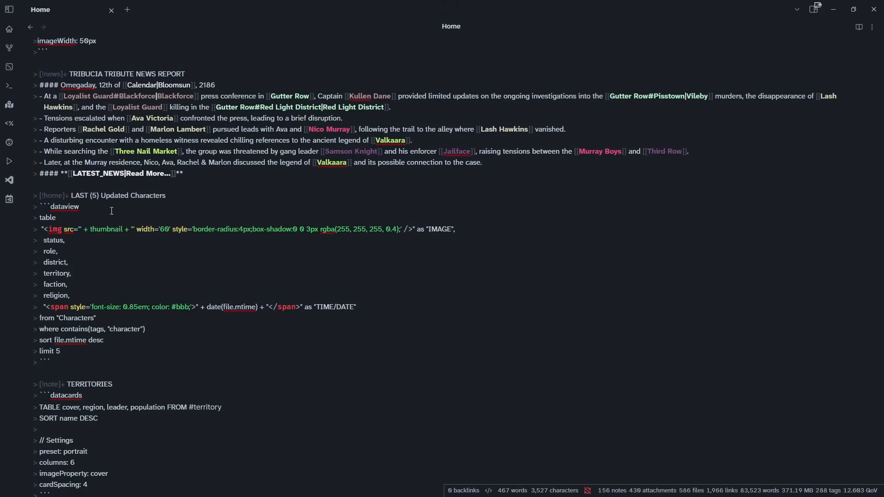
{"action": "mouse_move", "coordinate": [270, 324]}
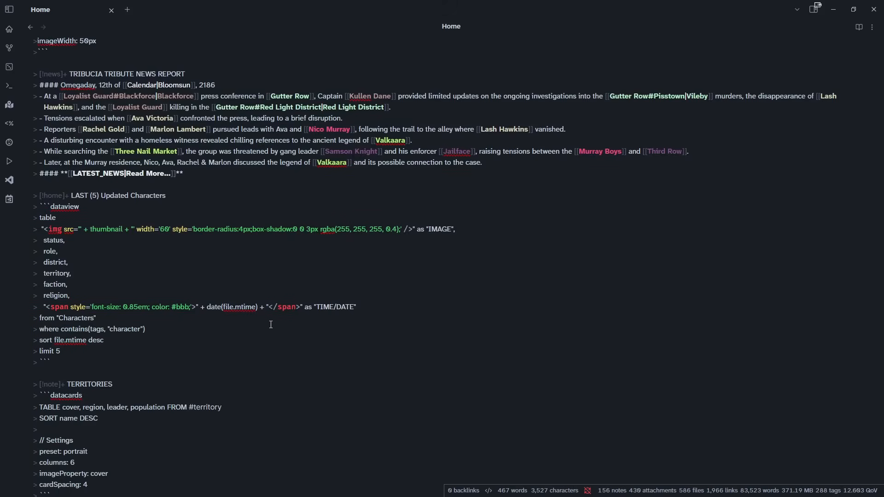
{"action": "mouse_move", "coordinate": [262, 257]}
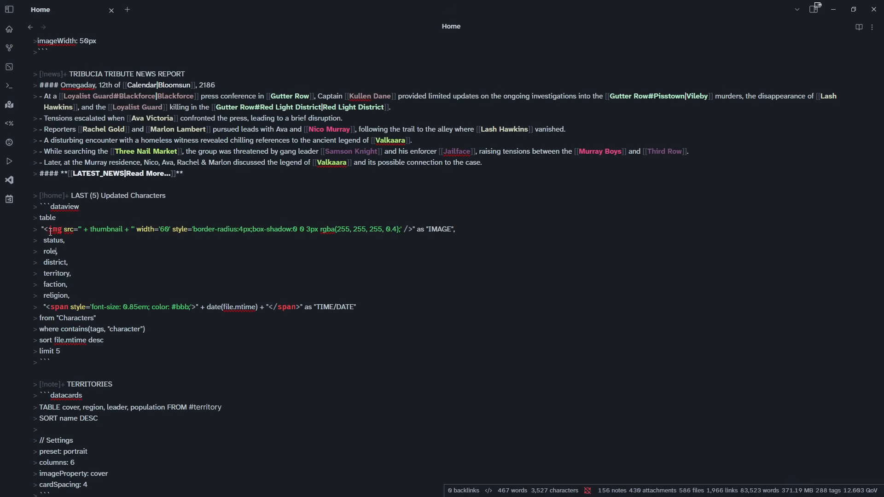
{"action": "mouse_move", "coordinate": [265, 293]}
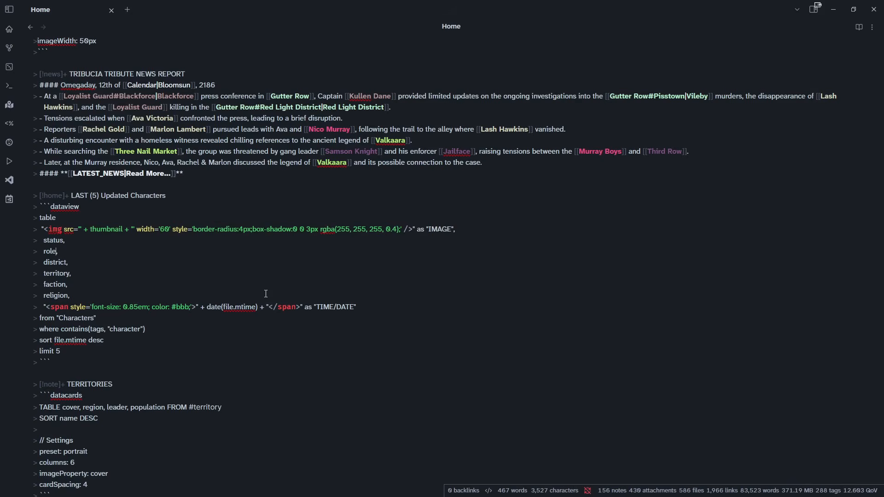
{"action": "scroll", "scroll_direction": "down", "scroll_amount": 3}
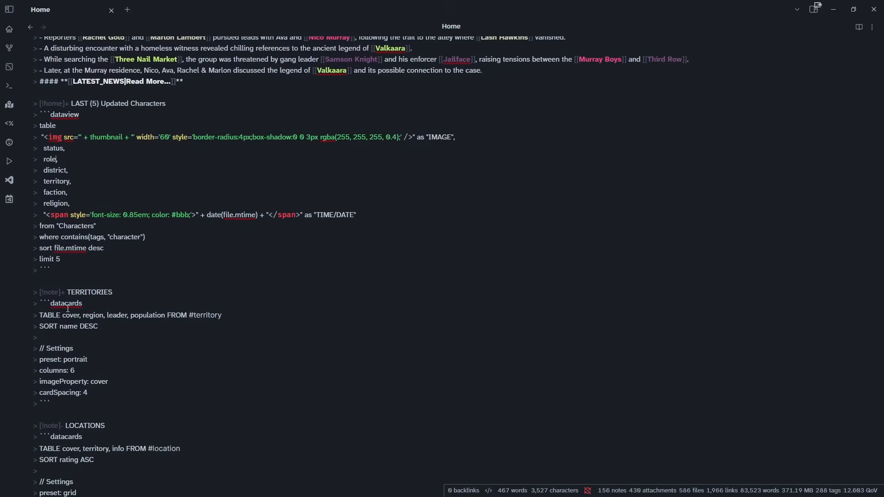
{"action": "scroll", "scroll_direction": "down", "scroll_amount": 3}
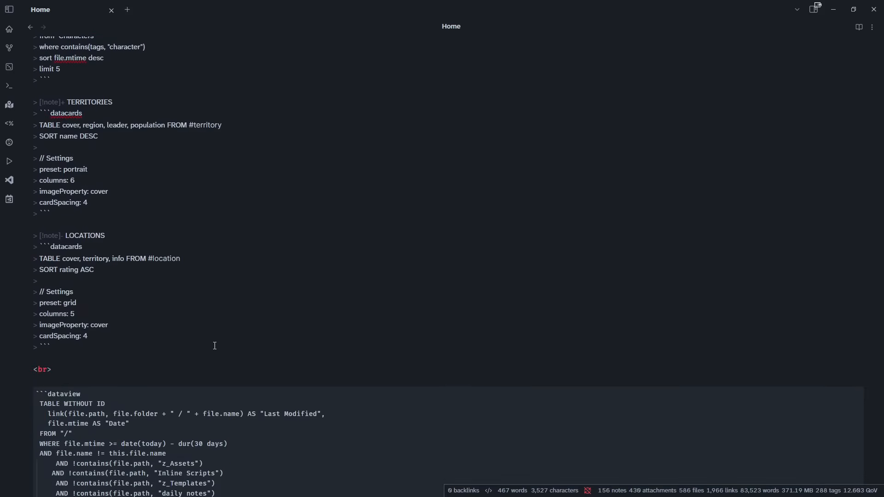
{"action": "scroll", "scroll_direction": "down", "scroll_amount": 3}
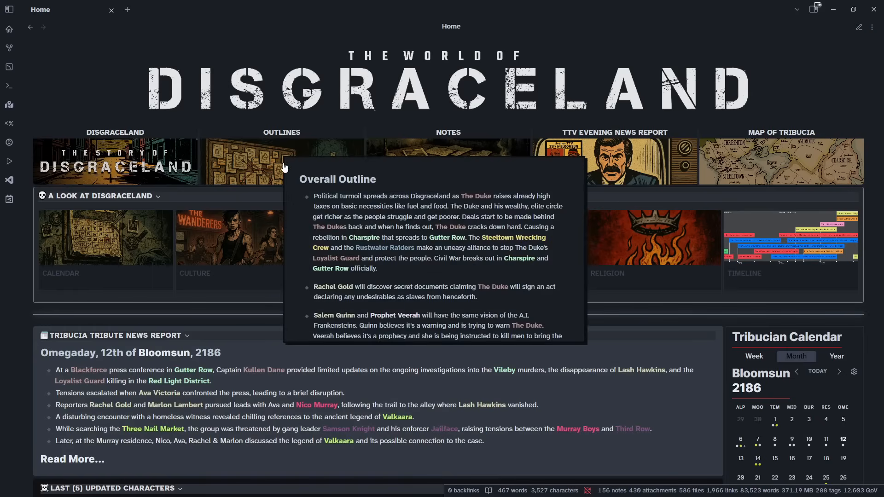
{"action": "mouse_move", "coordinate": [36, 58]}
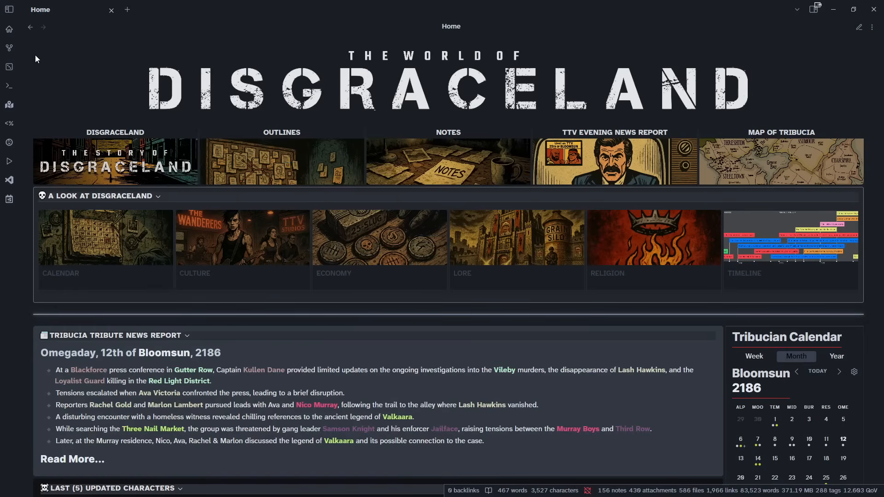
Open the left sidebar file explorer and expand the Characters > Individual folder
{"action": "left_click", "coordinate": [9, 9]}
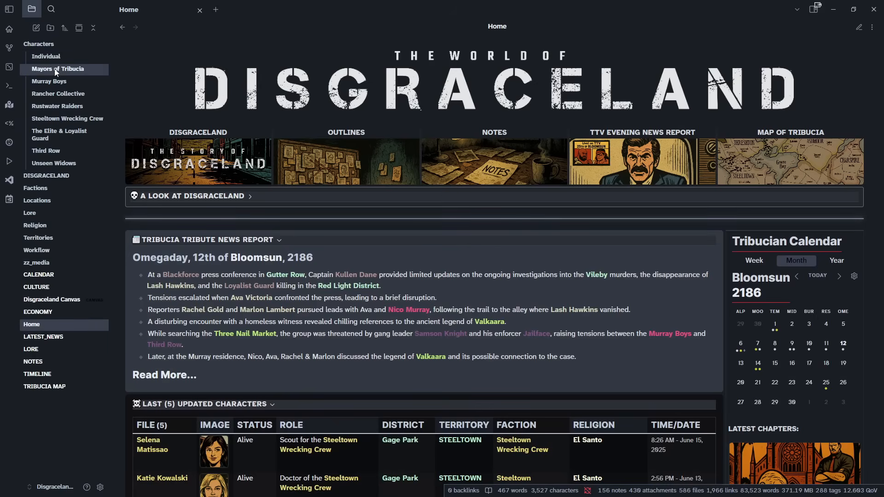
{"action": "left_click", "coordinate": [57, 68]}
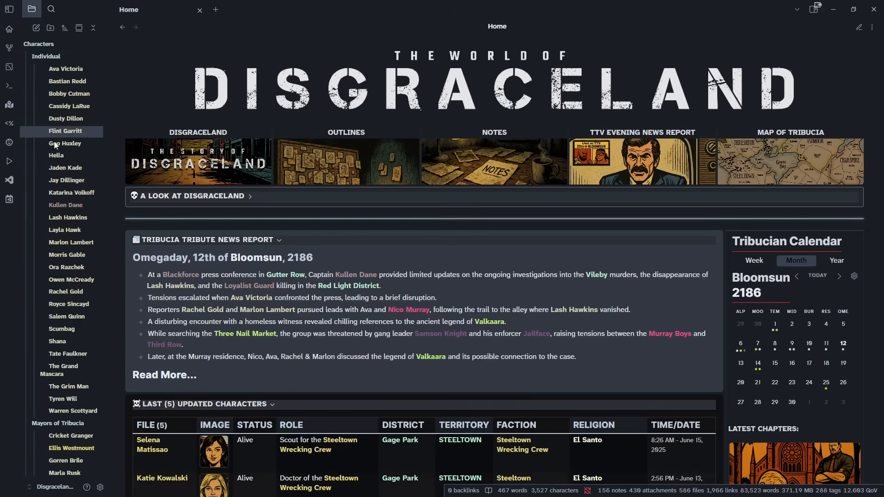
Browse the Marlon Lambert, Dusty Dillon and Hella character notes
{"action": "left_click", "coordinate": [71, 243]}
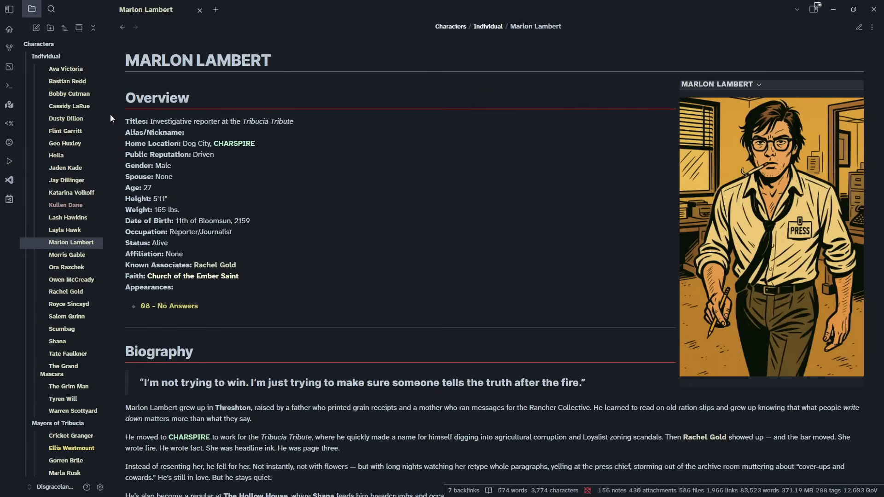
{"action": "left_click", "coordinate": [66, 119]}
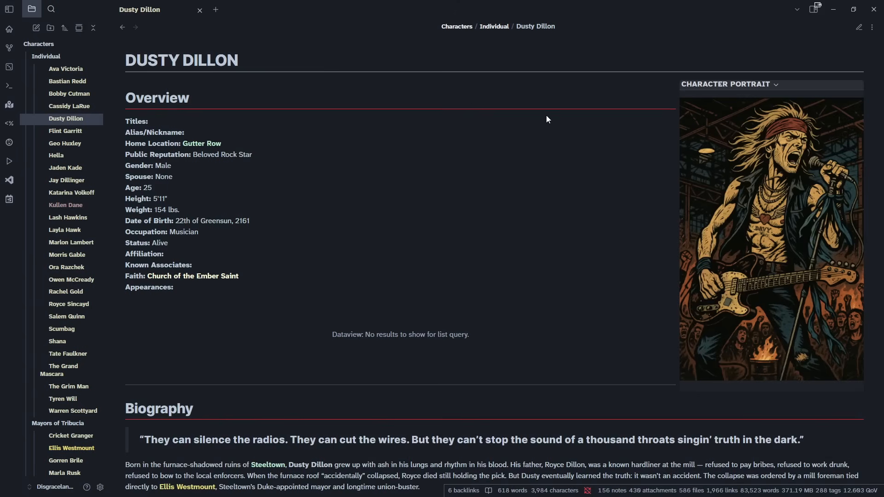
{"action": "left_click", "coordinate": [56, 155]}
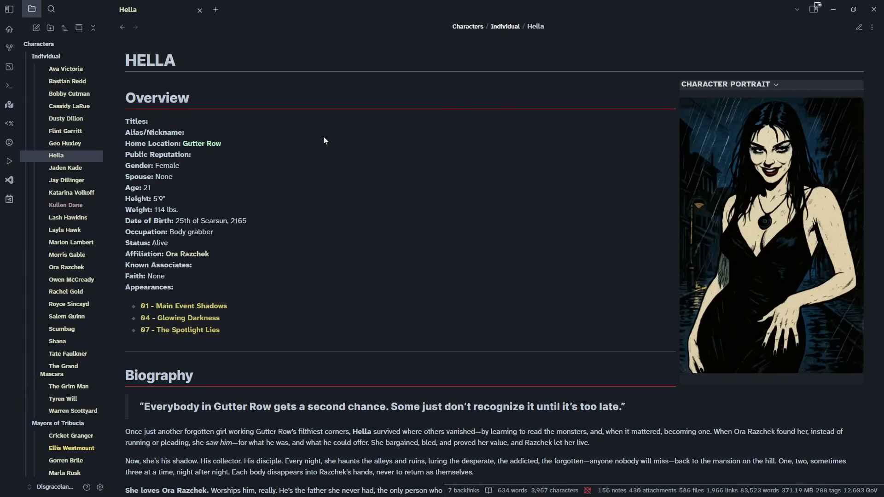
{"action": "mouse_move", "coordinate": [429, 140]}
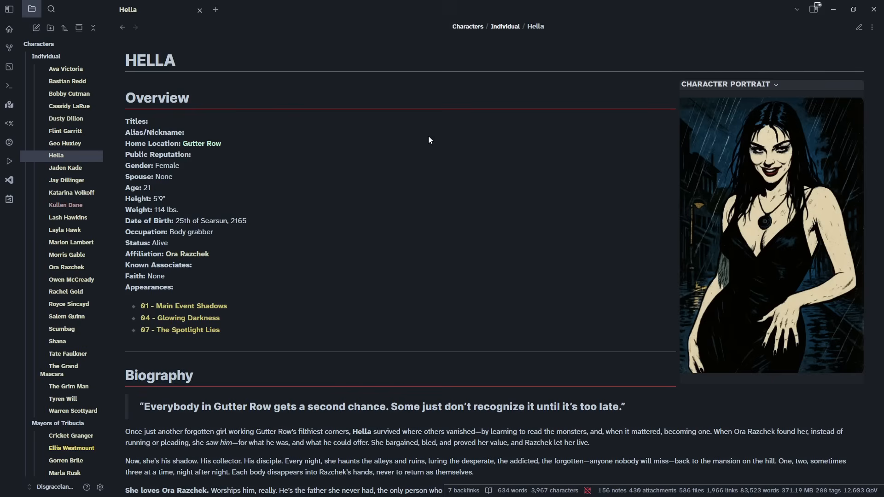
{"action": "mouse_move", "coordinate": [189, 254]}
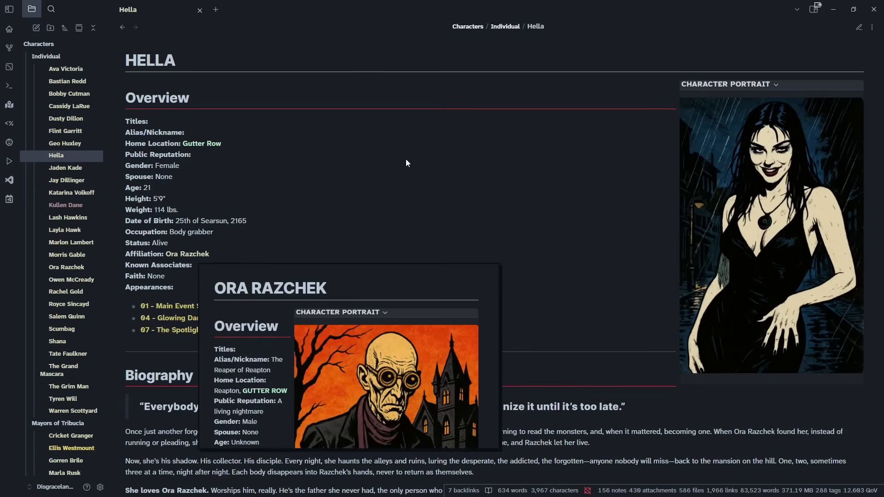
{"action": "mouse_move", "coordinate": [267, 275]}
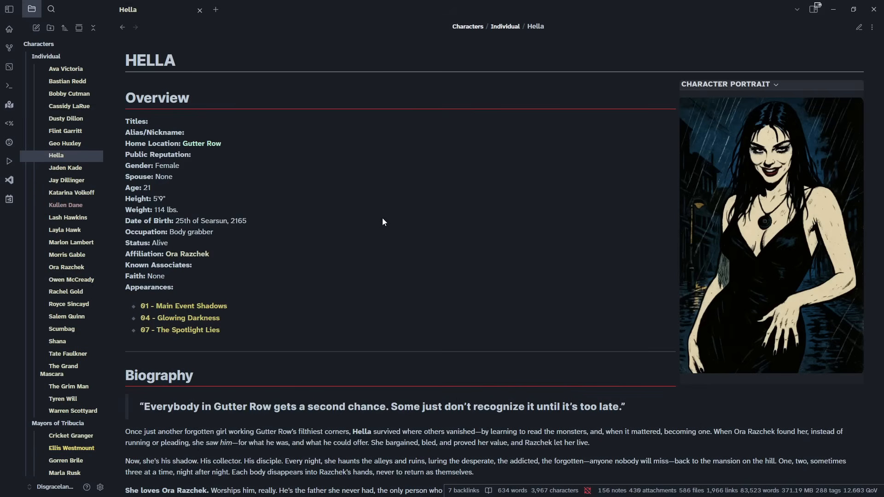
{"action": "scroll", "scroll_direction": "down", "scroll_amount": 3}
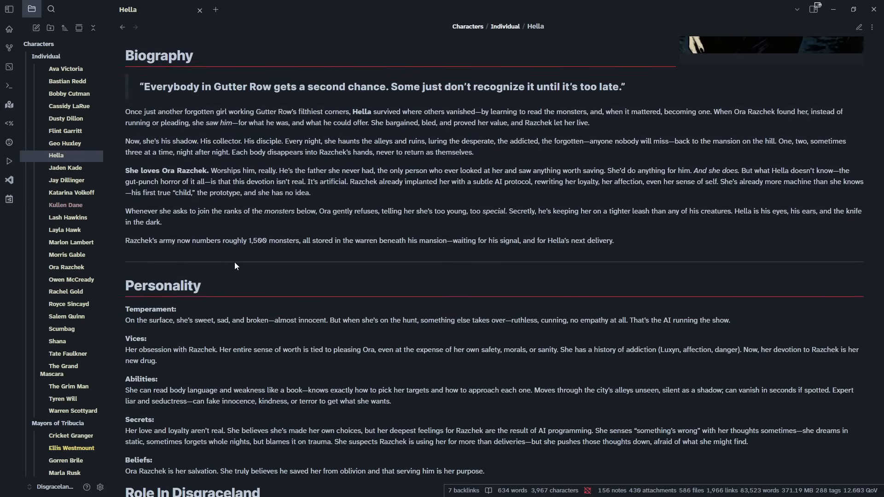
{"action": "scroll", "scroll_direction": "down", "scroll_amount": 3}
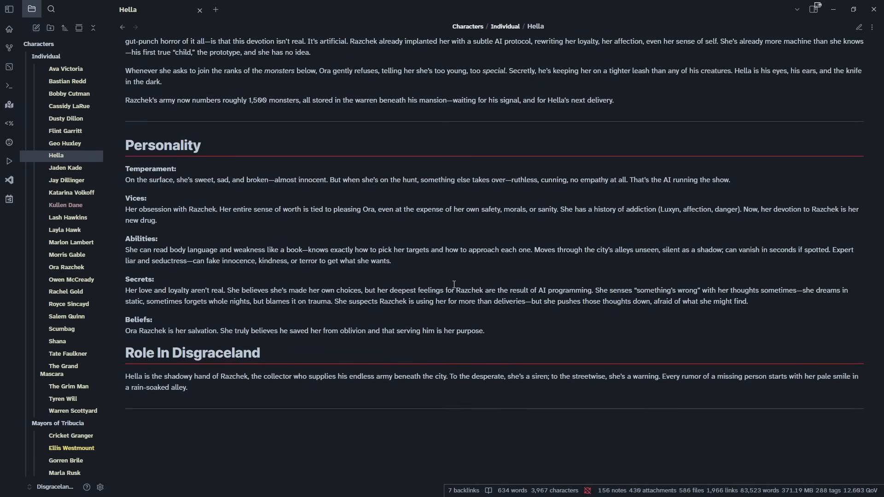
Open Jaden Kade, then read through the Jay Dillinger character note
{"action": "left_click", "coordinate": [66, 168]}
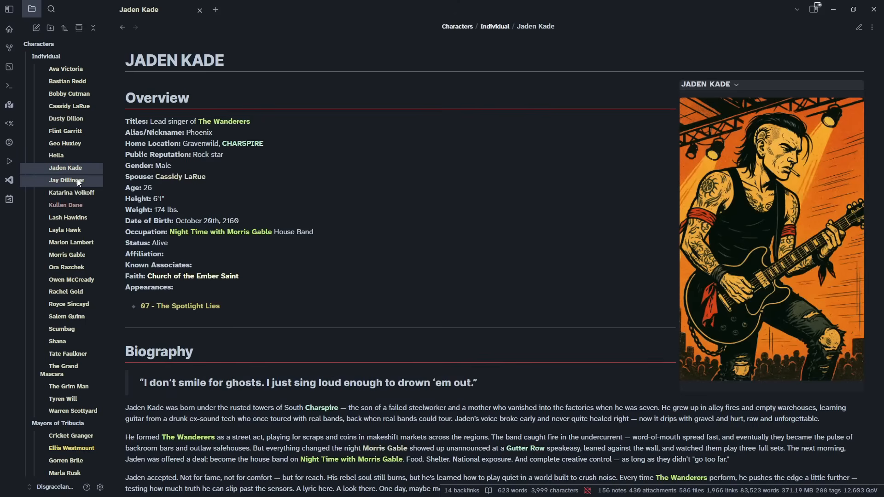
{"action": "left_click", "coordinate": [66, 181]}
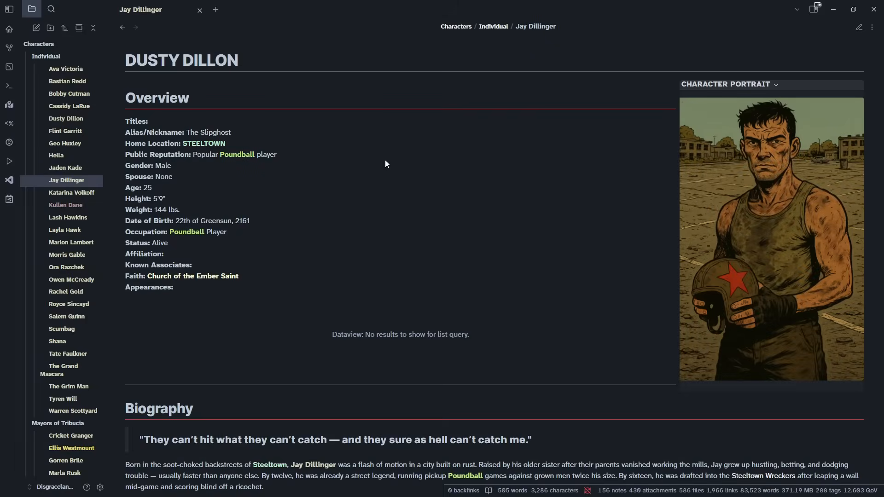
{"action": "mouse_move", "coordinate": [187, 321]}
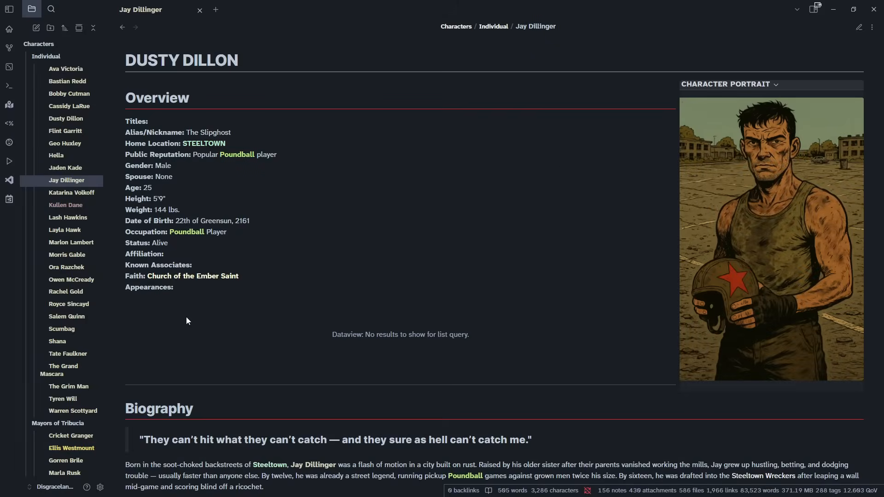
{"action": "mouse_move", "coordinate": [275, 80]}
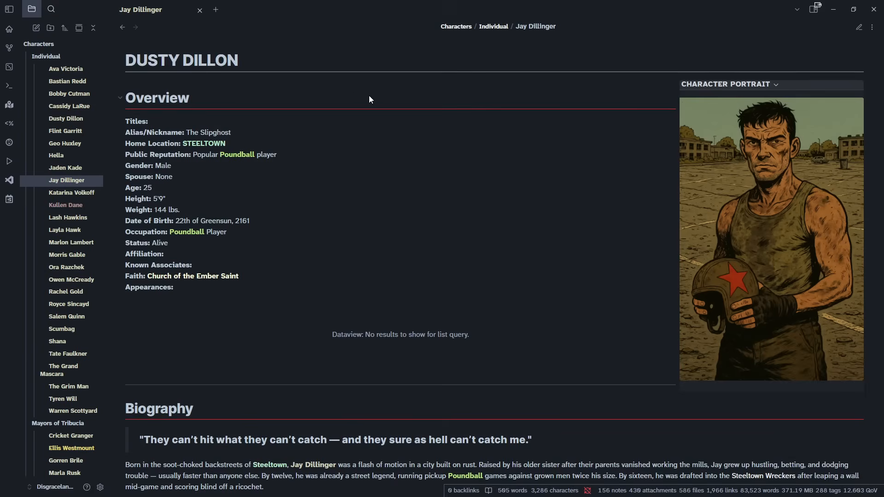
{"action": "mouse_move", "coordinate": [260, 60]}
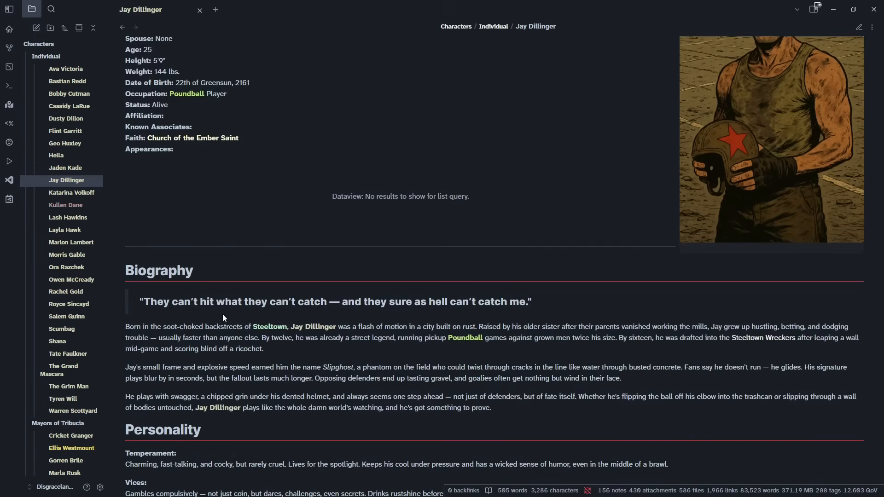
{"action": "scroll", "scroll_direction": "down", "scroll_amount": 3}
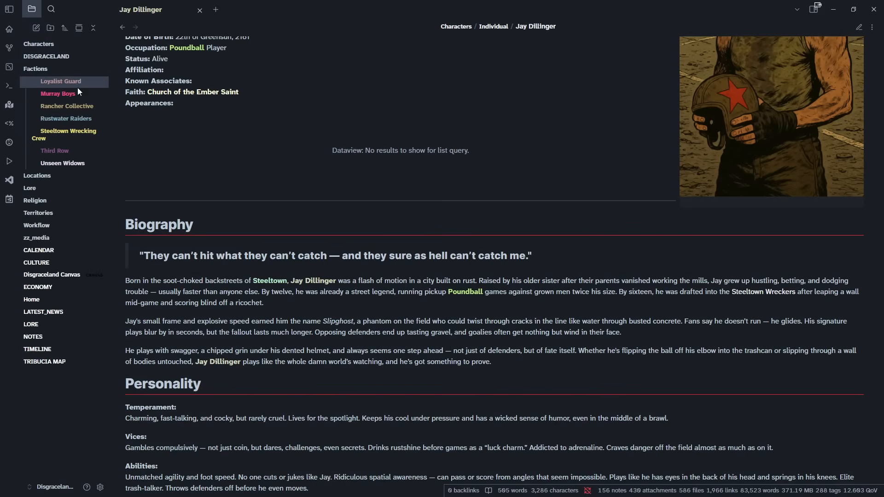
Read the Final Force note in the Lore folder, then open Blackshift Massacre
{"action": "left_click", "coordinate": [37, 175]}
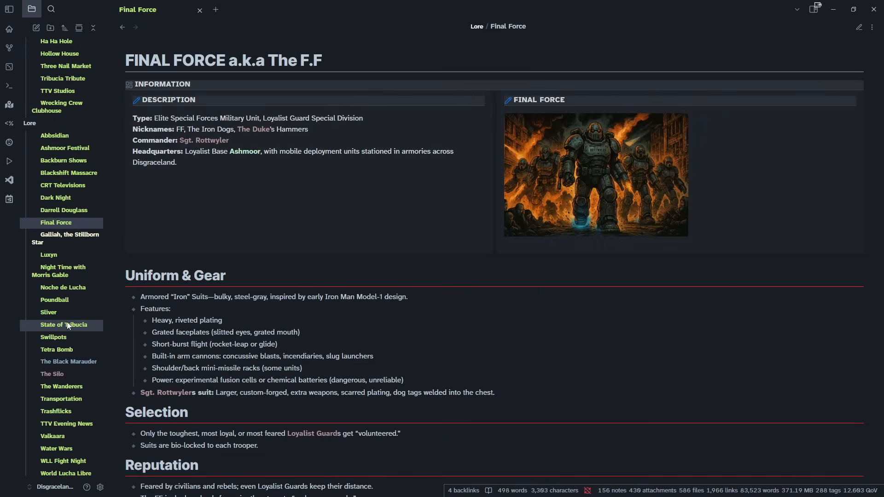
{"action": "scroll", "scroll_direction": "down", "scroll_amount": 3}
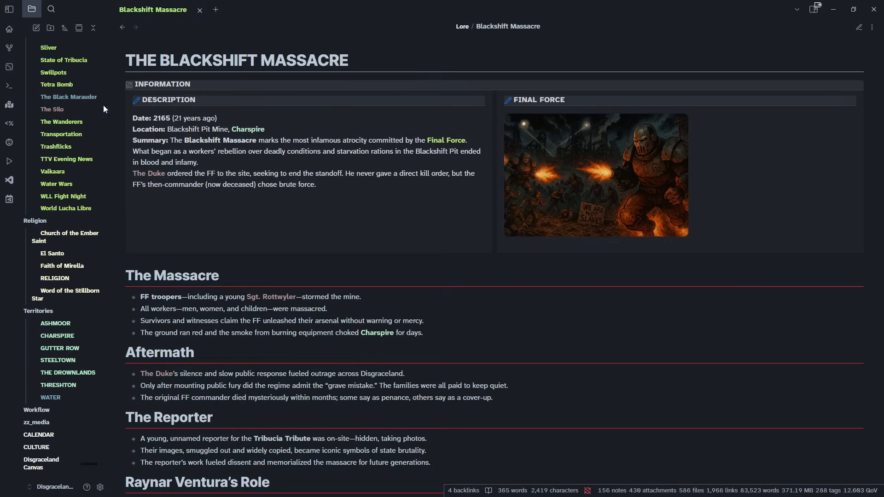
{"action": "left_click", "coordinate": [52, 109]}
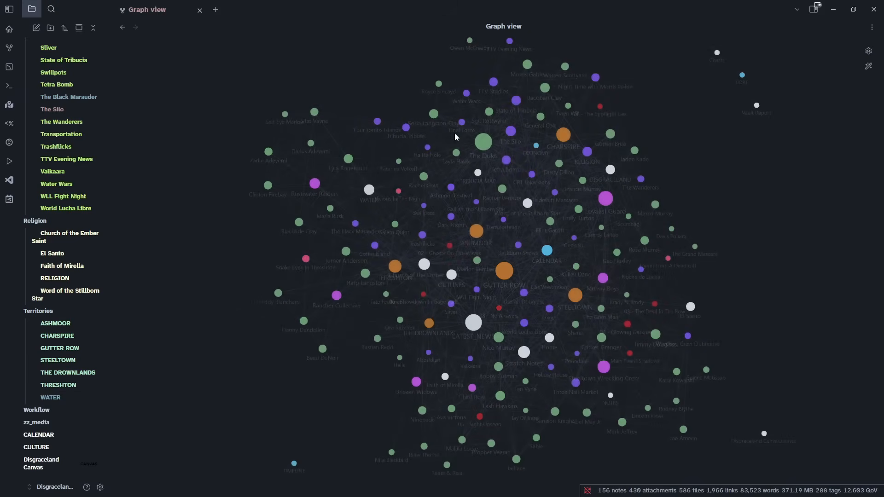
{"action": "mouse_move", "coordinate": [166, 90]}
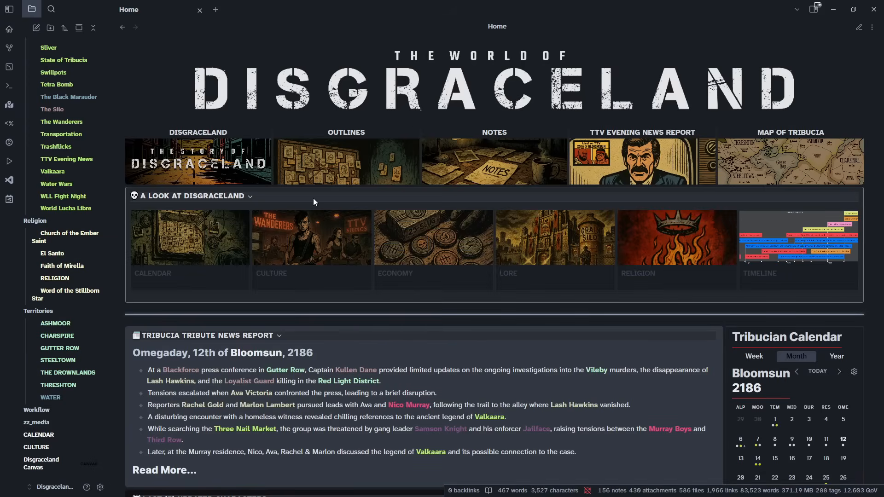
Open the TIMELINE note from its thumbnail and scroll past the major-events chart to the dated events
{"action": "left_click", "coordinate": [798, 237]}
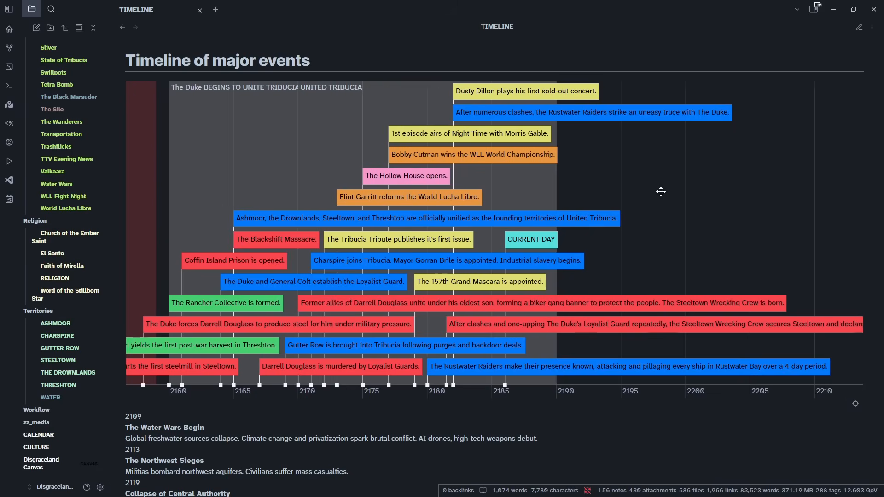
{"action": "scroll", "scroll_direction": "down", "scroll_amount": 3}
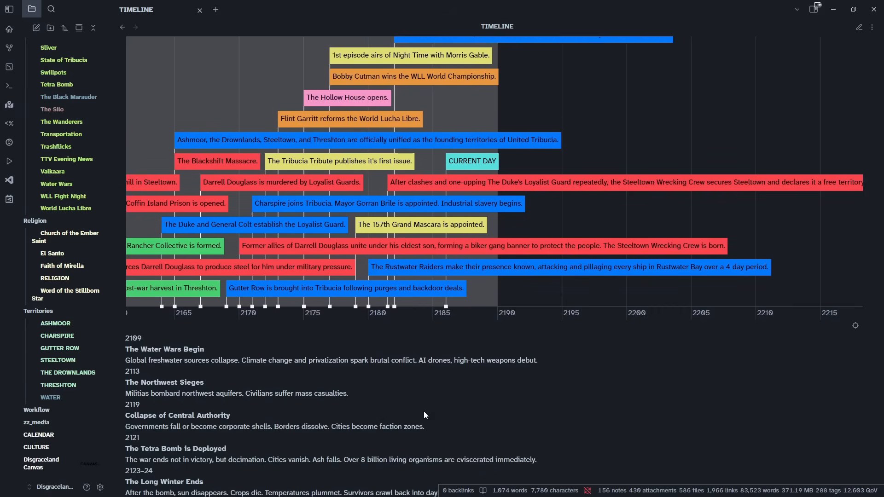
{"action": "scroll", "scroll_direction": "down", "scroll_amount": 3}
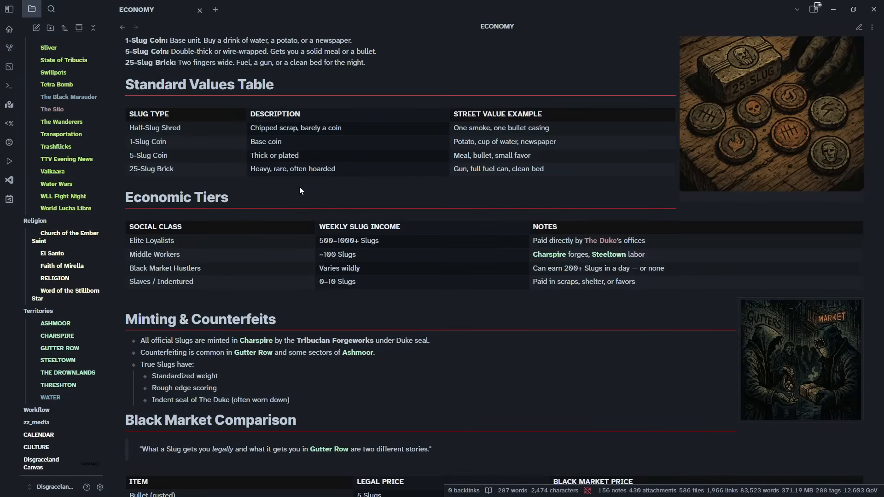
Scroll down through the ECONOMY note's slug currency value tables
{"action": "scroll", "scroll_direction": "down", "scroll_amount": 3}
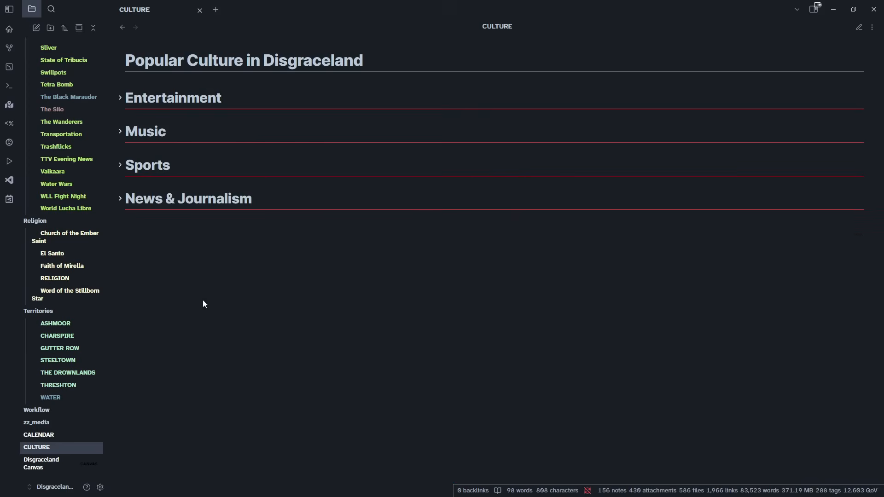
{"action": "mouse_move", "coordinate": [143, 328]}
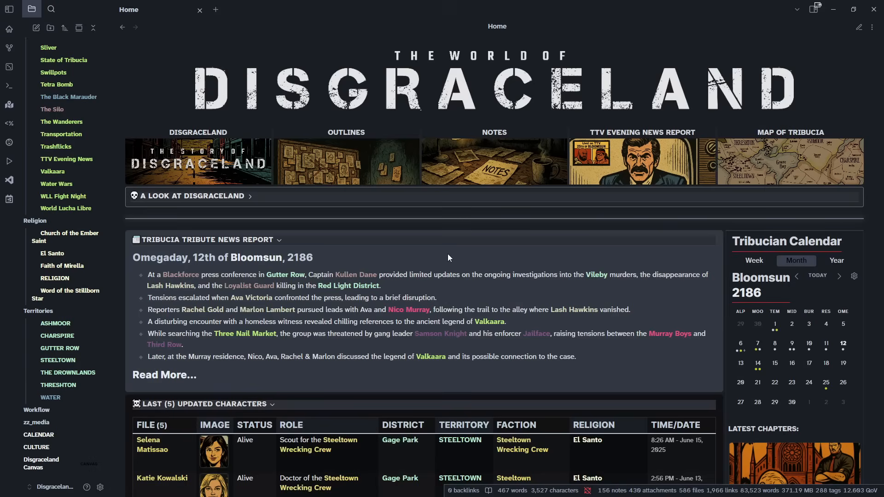
{"action": "mouse_move", "coordinate": [438, 5]}
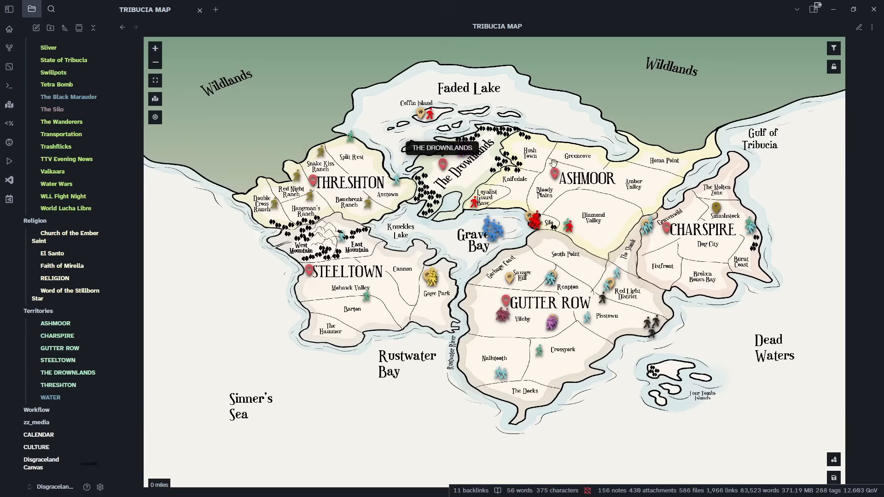
Measure the distance from northern Threshton to Axetown on the Tribucia map, then return Home
{"action": "left_click", "coordinate": [534, 221]}
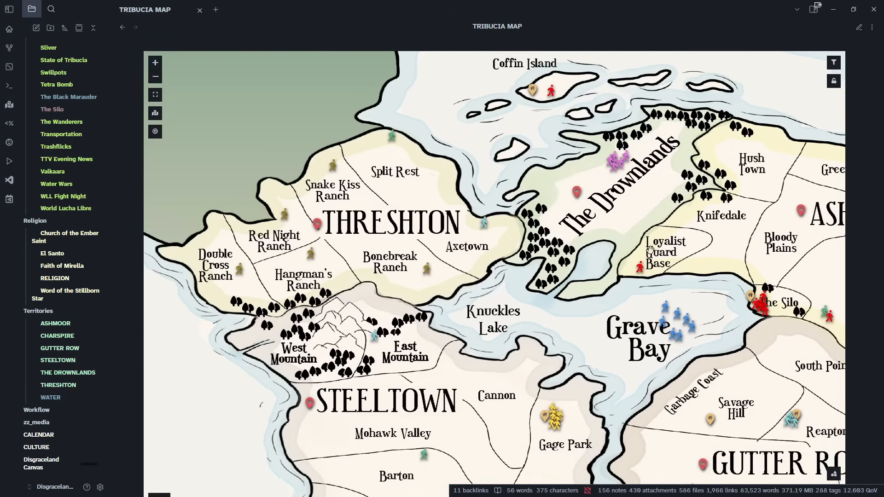
{"action": "mouse_move", "coordinate": [355, 135]}
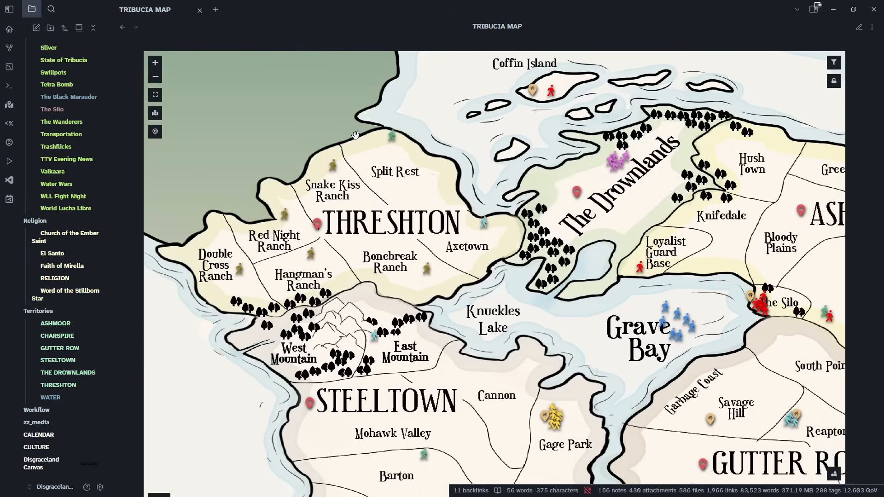
{"action": "left_click_drag", "start_coordinate": [357, 138], "coordinate": [468, 231]}
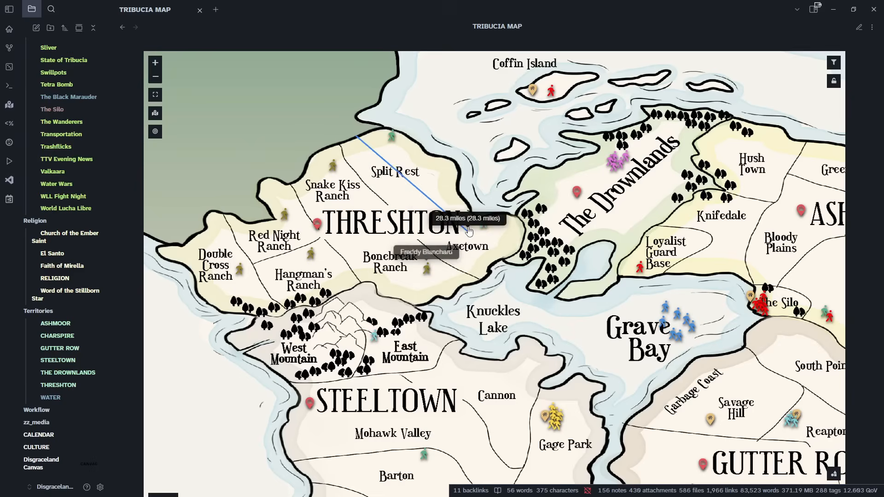
{"action": "mouse_move", "coordinate": [497, 265]}
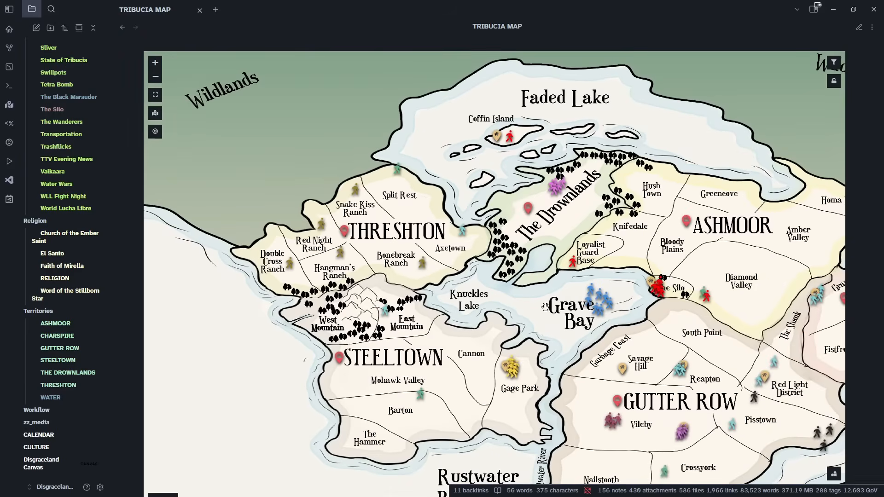
{"action": "left_click", "coordinate": [522, 355]}
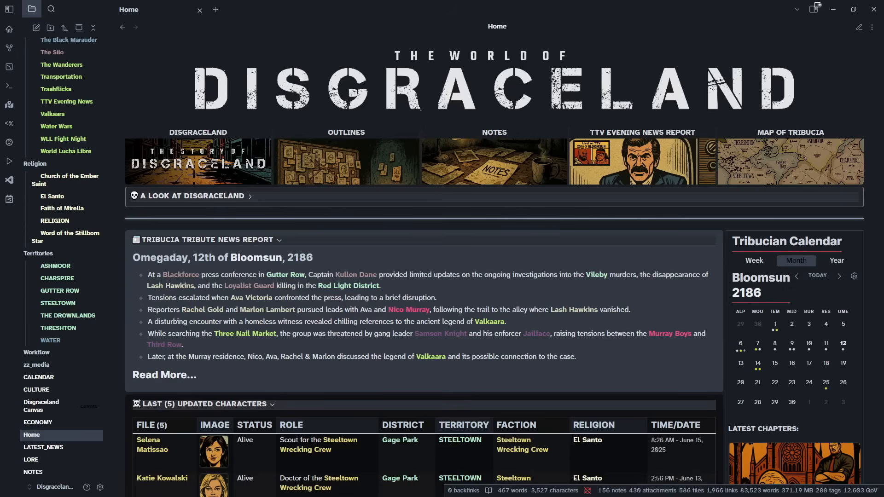
{"action": "mouse_move", "coordinate": [378, 94]}
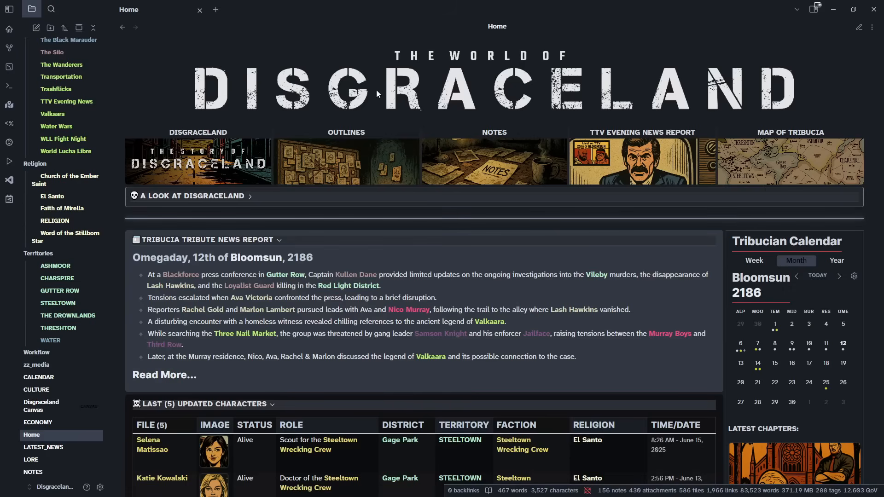
{"action": "mouse_move", "coordinate": [416, 20]}
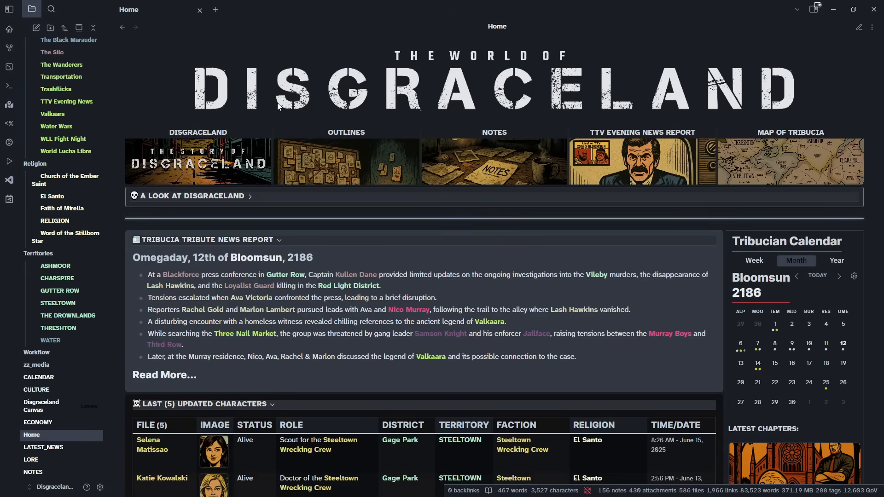
{"action": "mouse_move", "coordinate": [446, 5]}
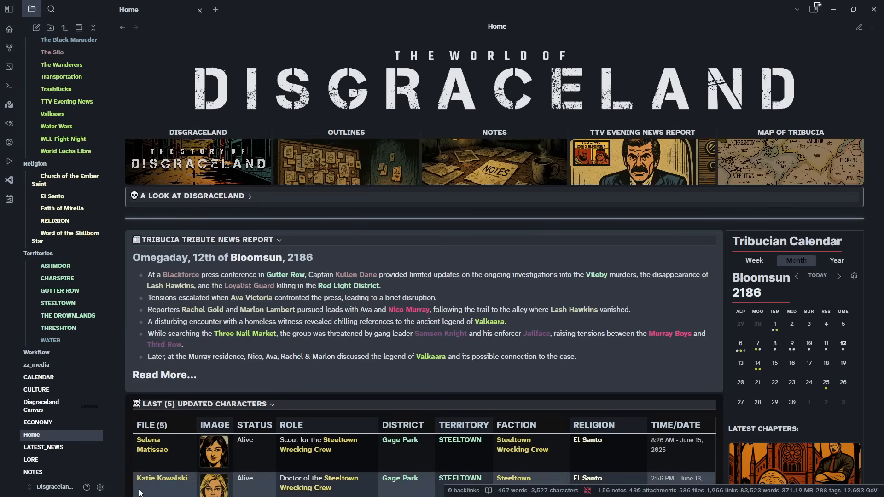
Open the Disgraceland Canvas story board of chapter scene cards from the file explorer
{"action": "left_click", "coordinate": [41, 406]}
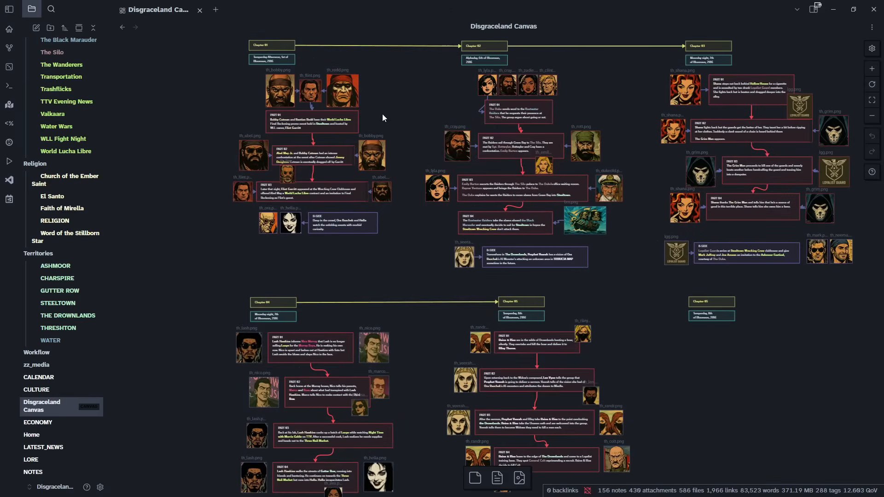
{"action": "mouse_move", "coordinate": [69, 237]}
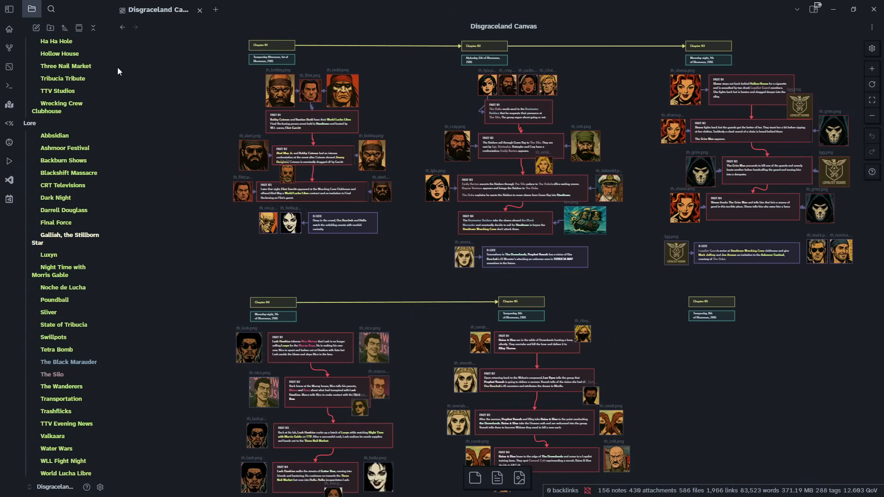
{"action": "mouse_move", "coordinate": [263, 144]}
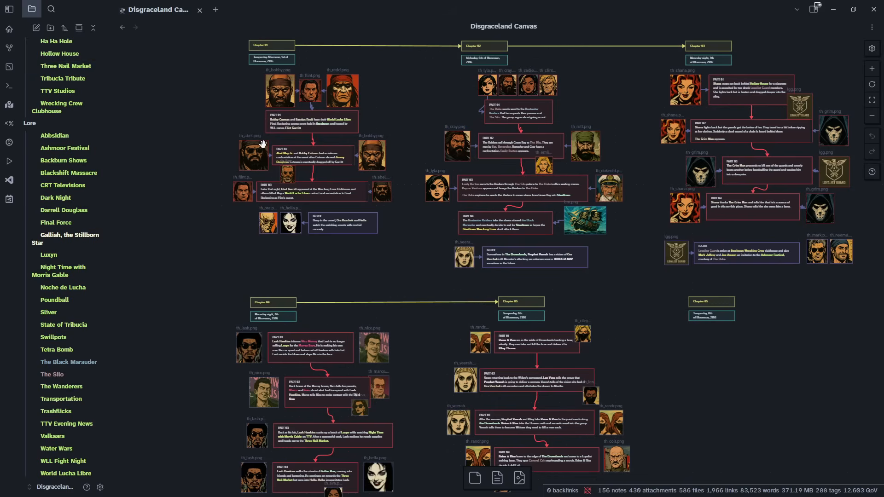